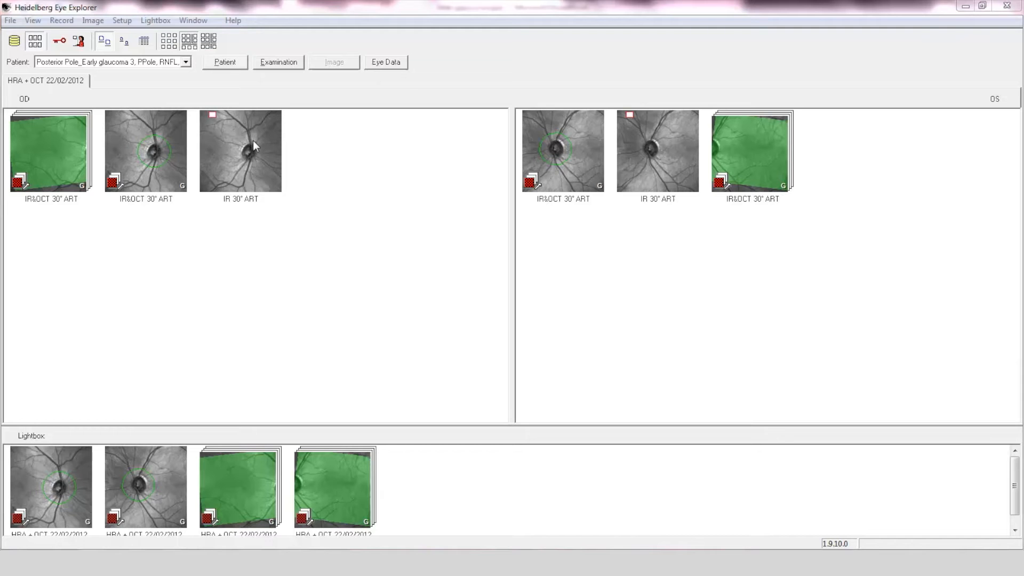
Open the OD IR 30° ART fundus image and zoom to 150% on the optic disc
double_click(256, 146)
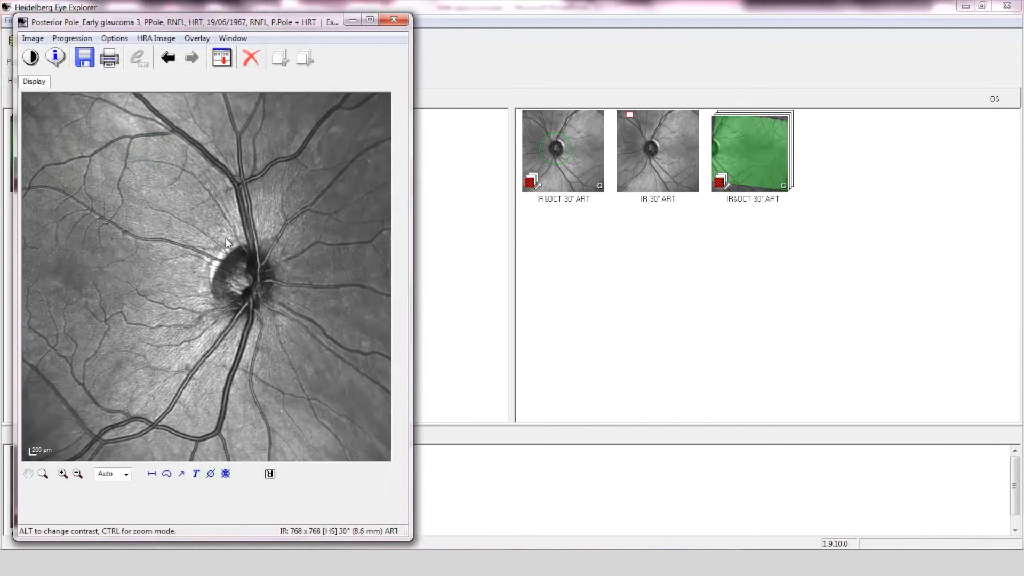
click(59, 475)
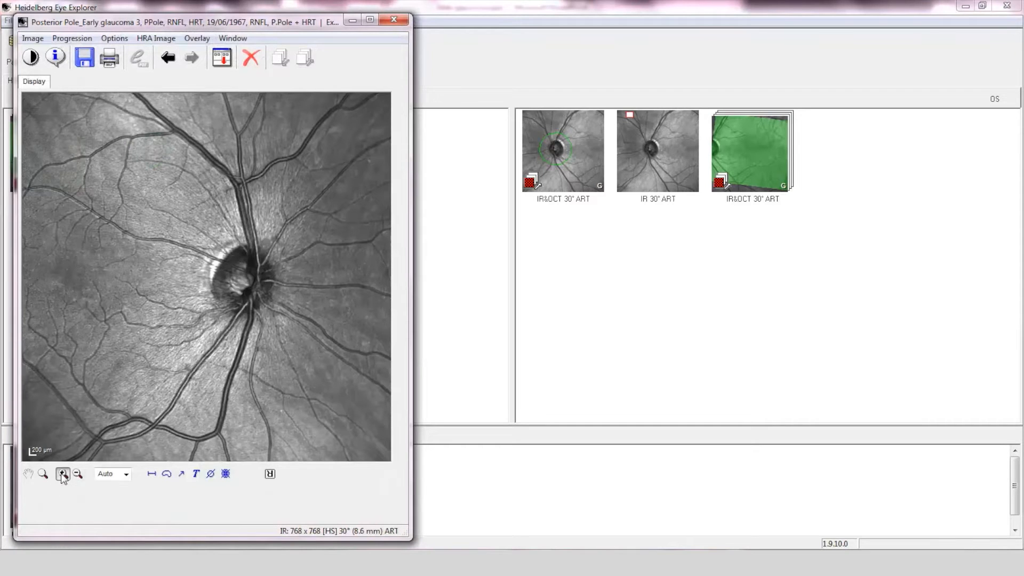
click(60, 475)
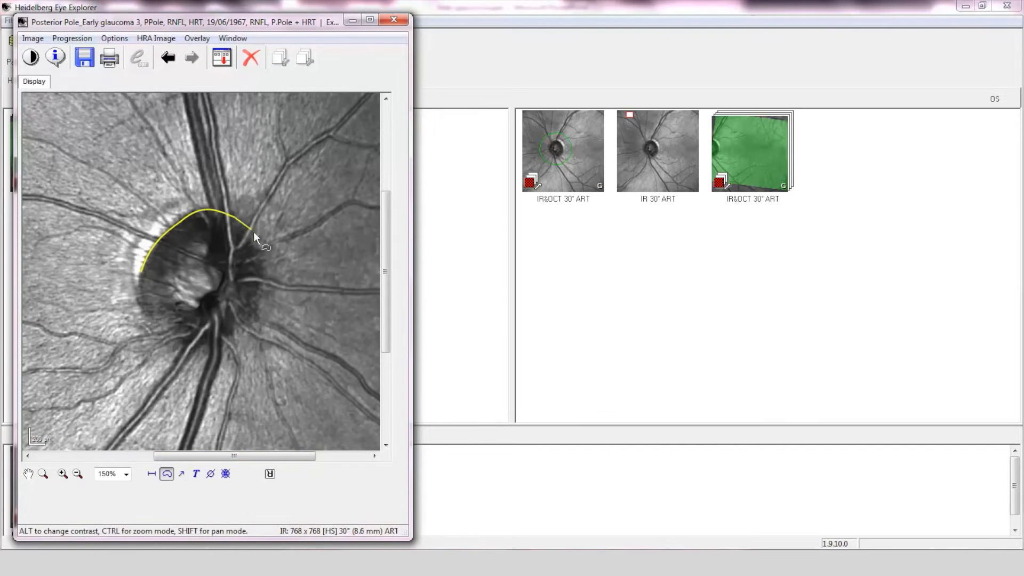
Close the region overlay around the disc margin and bring up its overlay options
drag(255, 235, 144, 274)
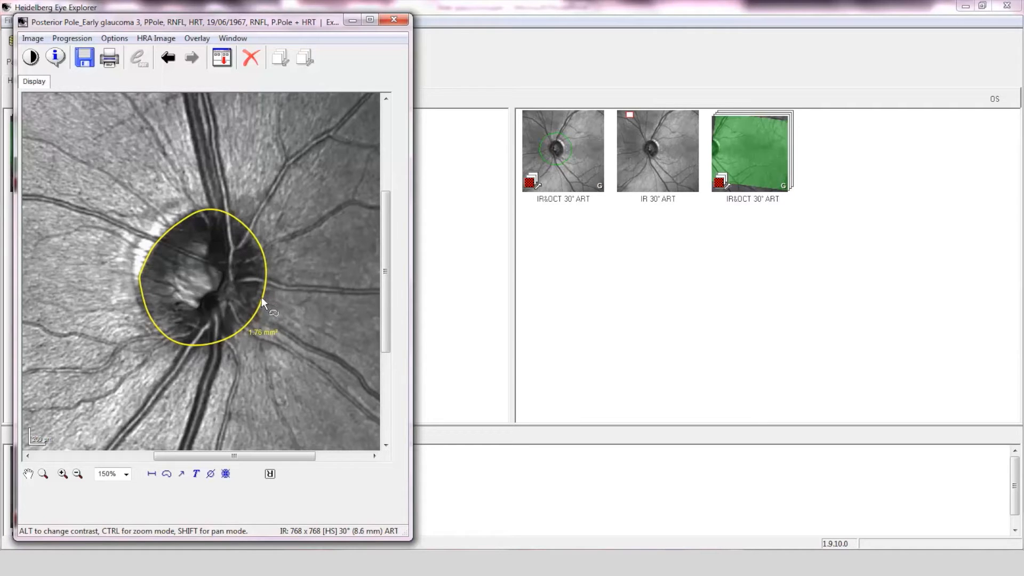
right_click(263, 303)
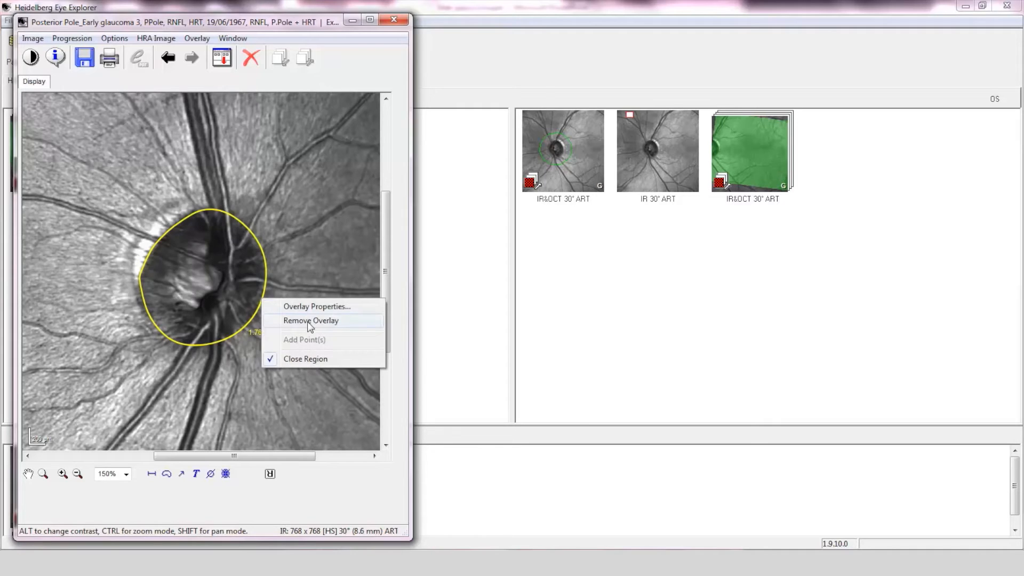
Remove the disc outline overlay via Remove Overlay, leaving the disc image clean
click(311, 320)
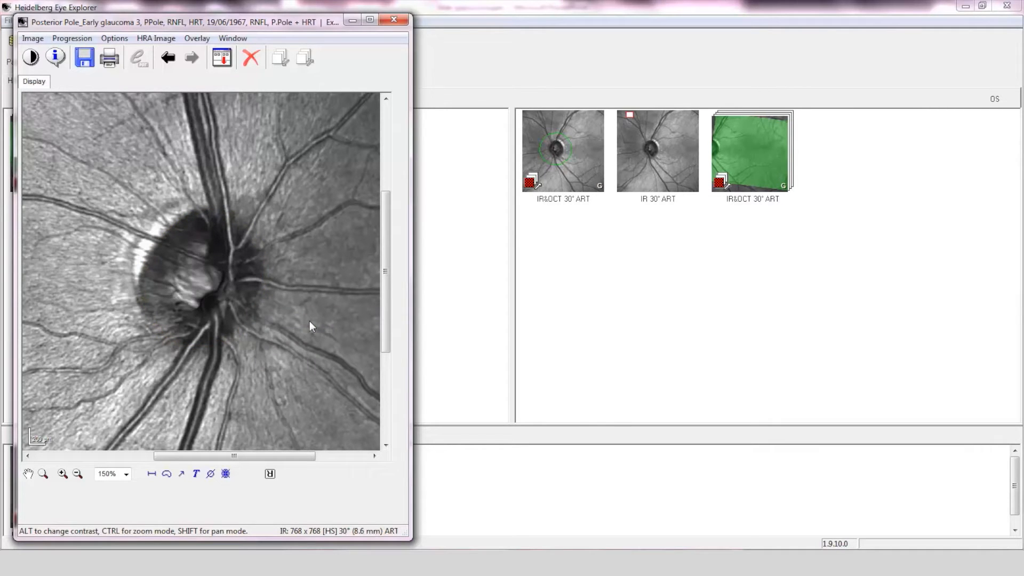
mouse_move(192, 310)
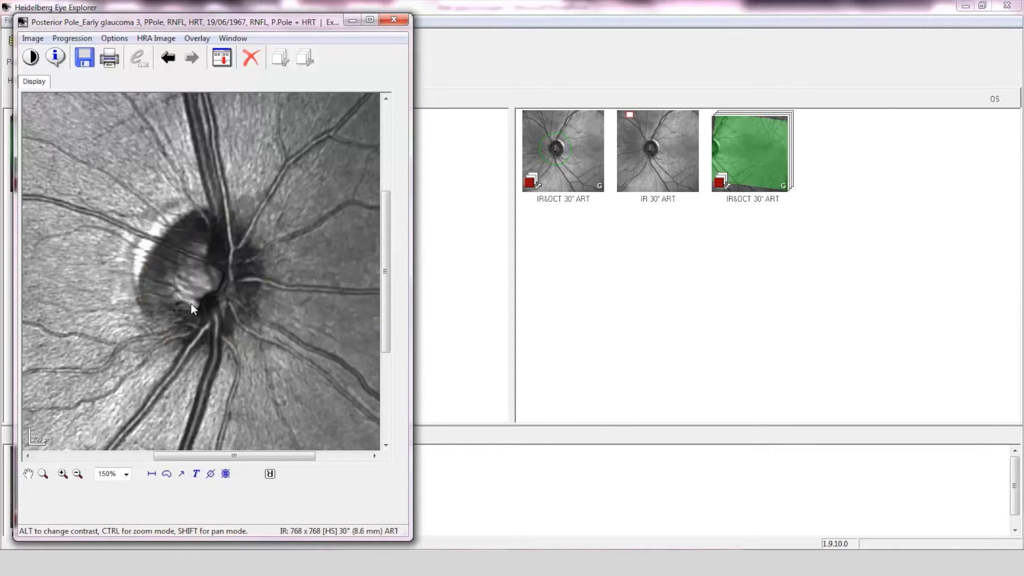
mouse_move(201, 230)
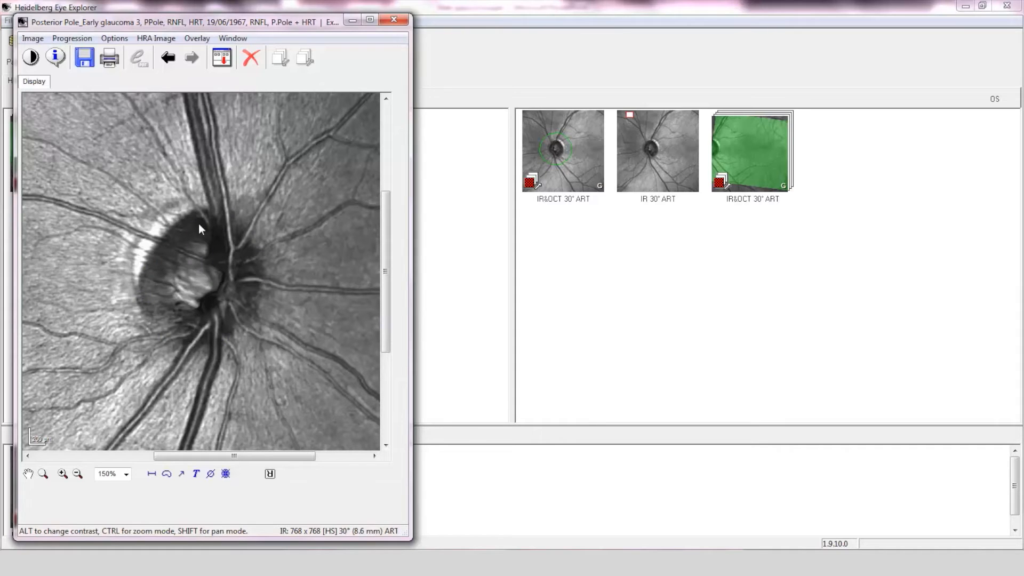
mouse_move(197, 305)
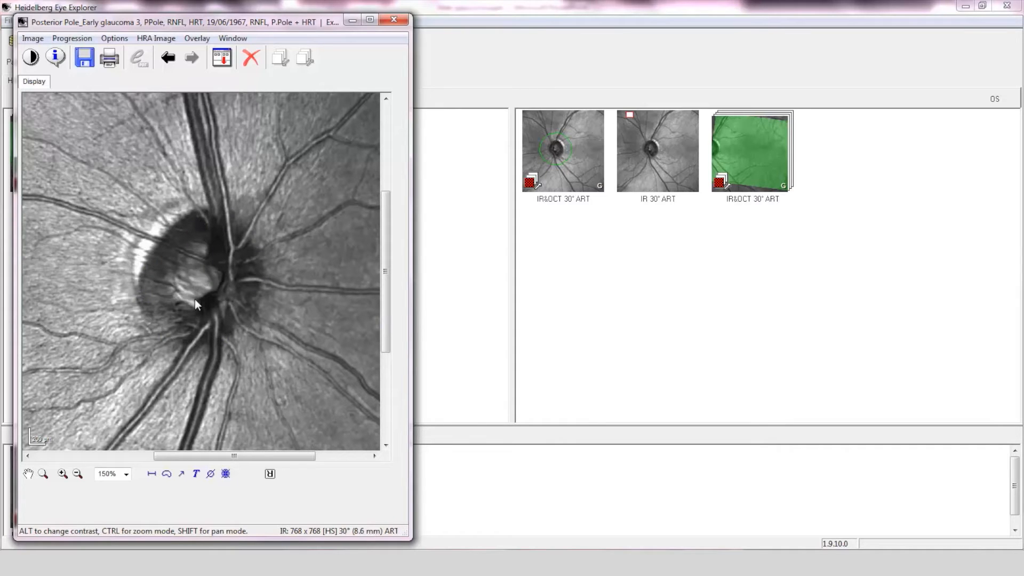
mouse_move(199, 311)
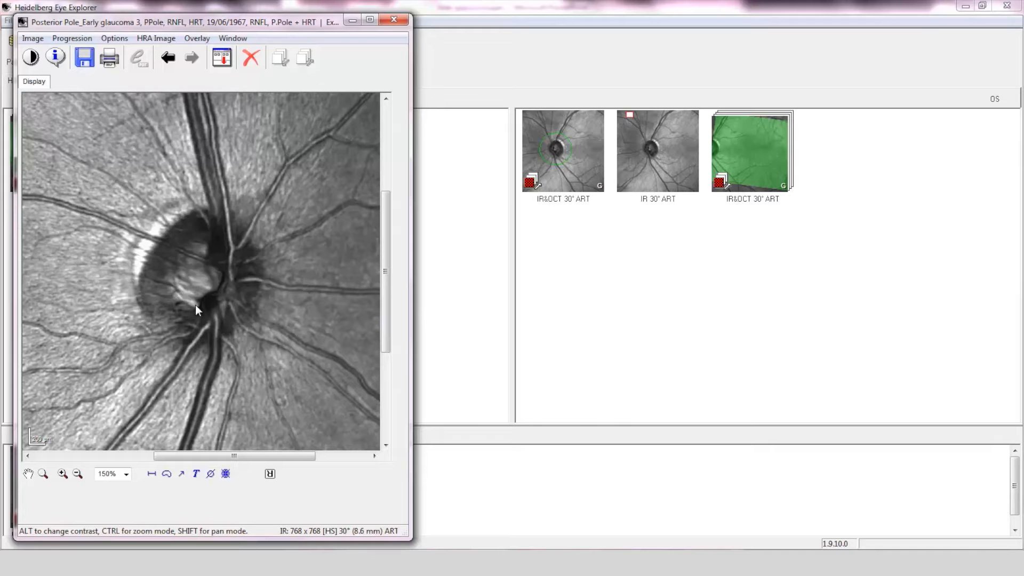
mouse_move(192, 332)
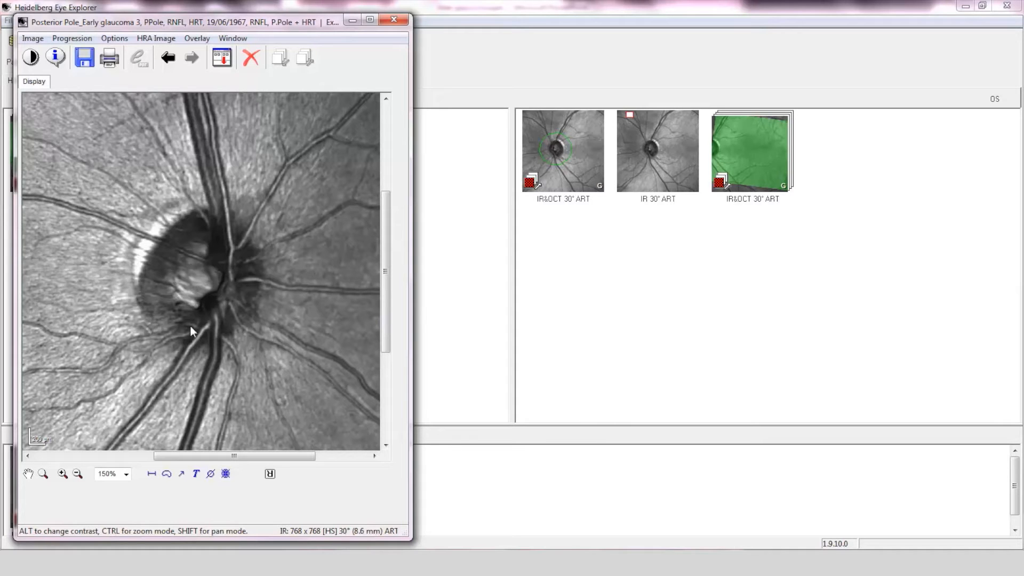
mouse_move(257, 287)
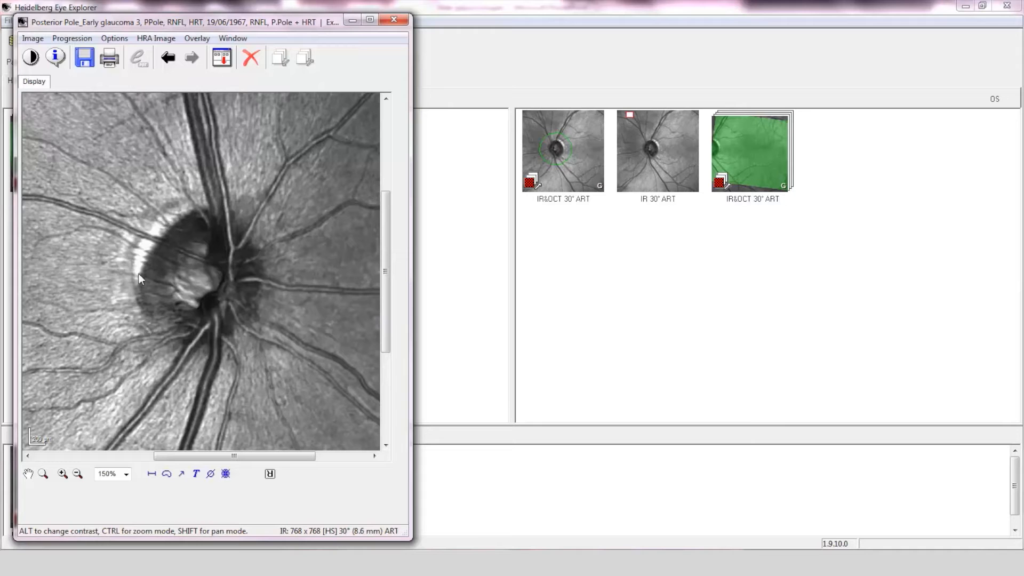
mouse_move(140, 206)
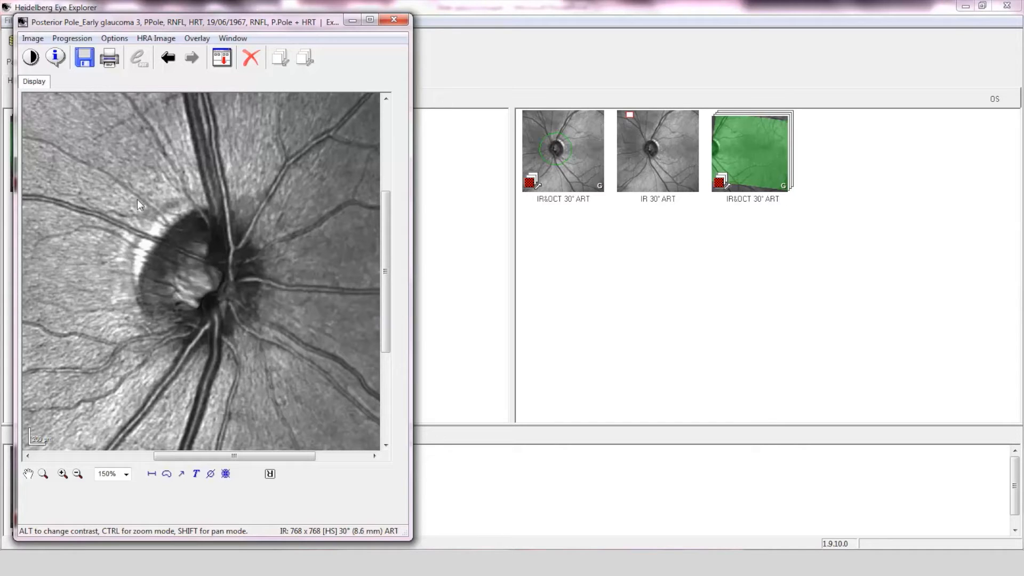
mouse_move(73, 360)
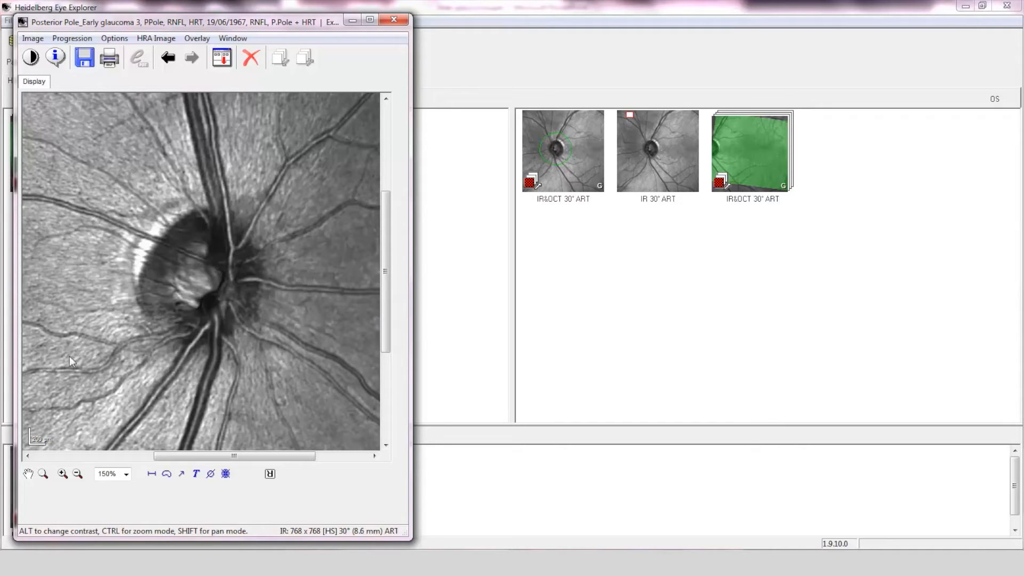
mouse_move(93, 318)
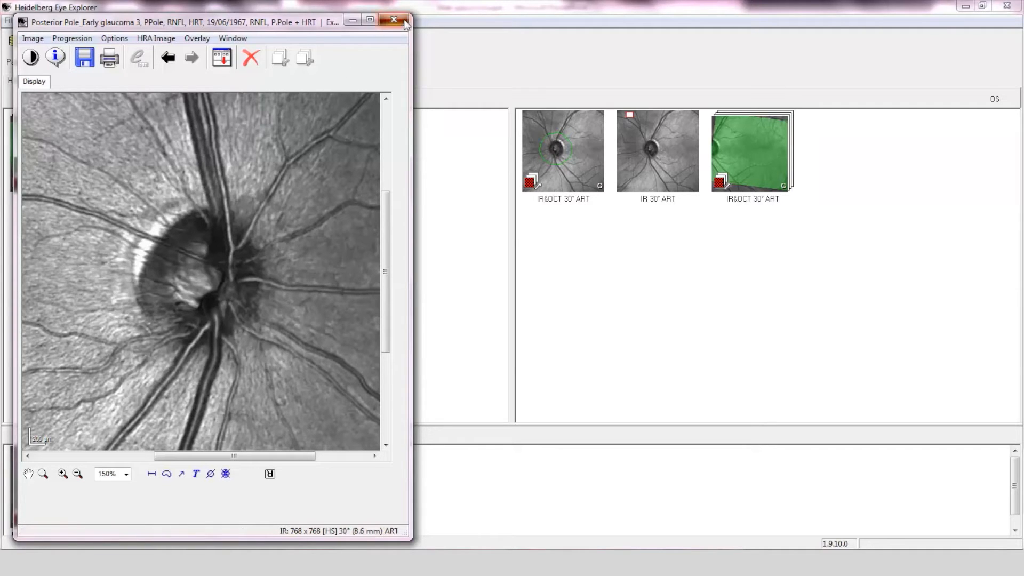
Close the fundus image and show the OD IR&OCT 30° ART scan's Thickness Profile
click(391, 17)
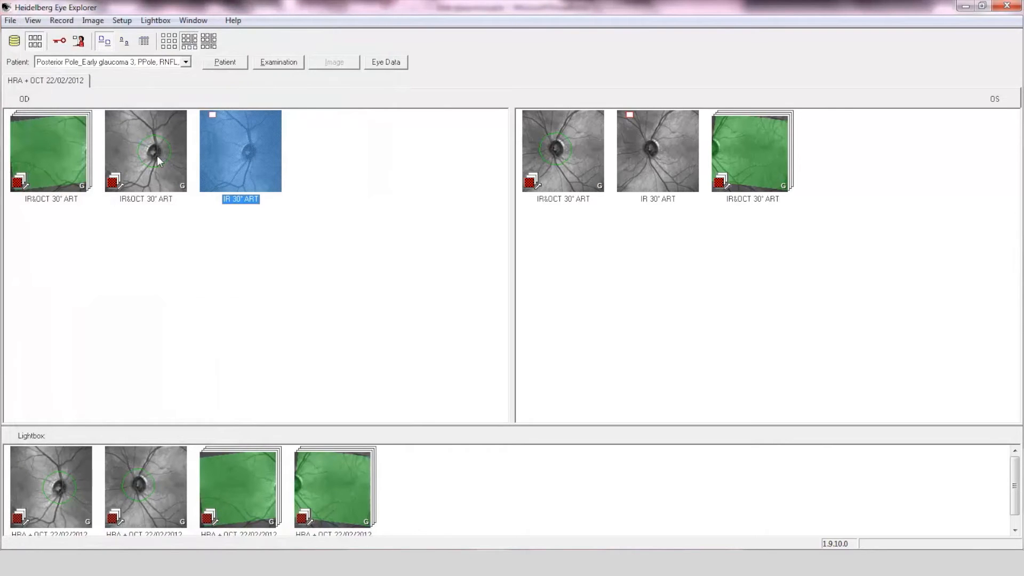
double_click(155, 158)
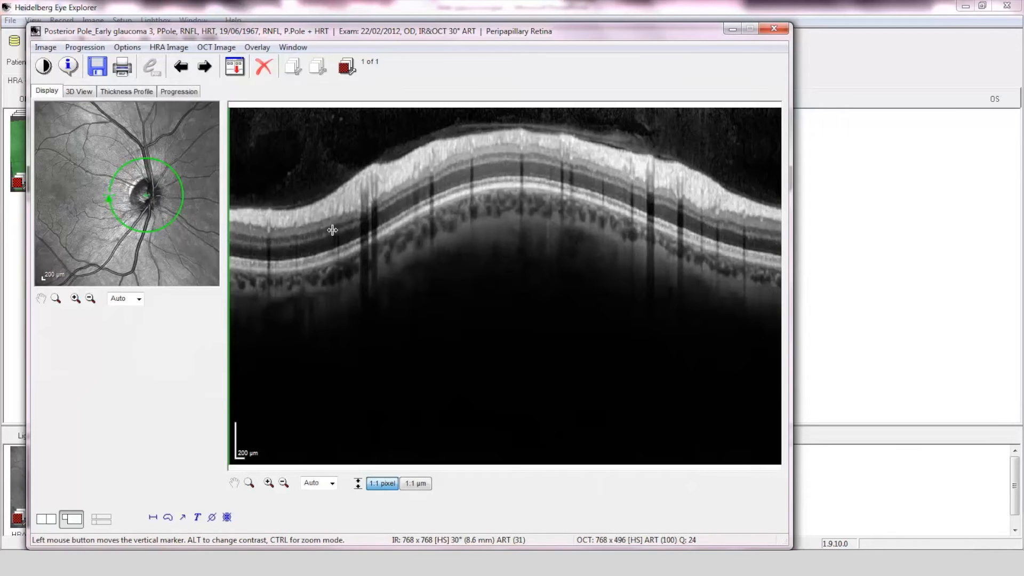
mouse_move(108, 198)
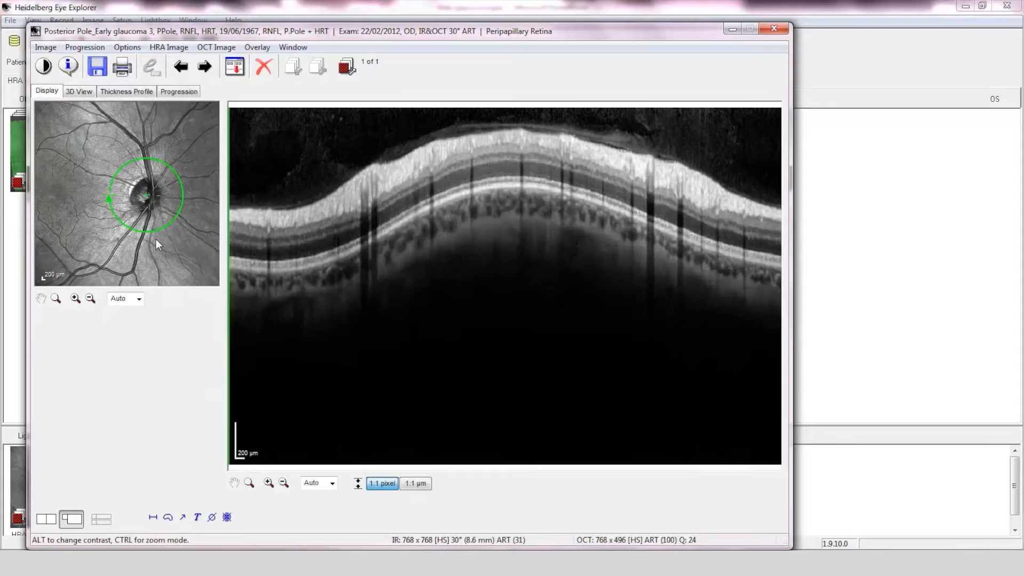
click(126, 91)
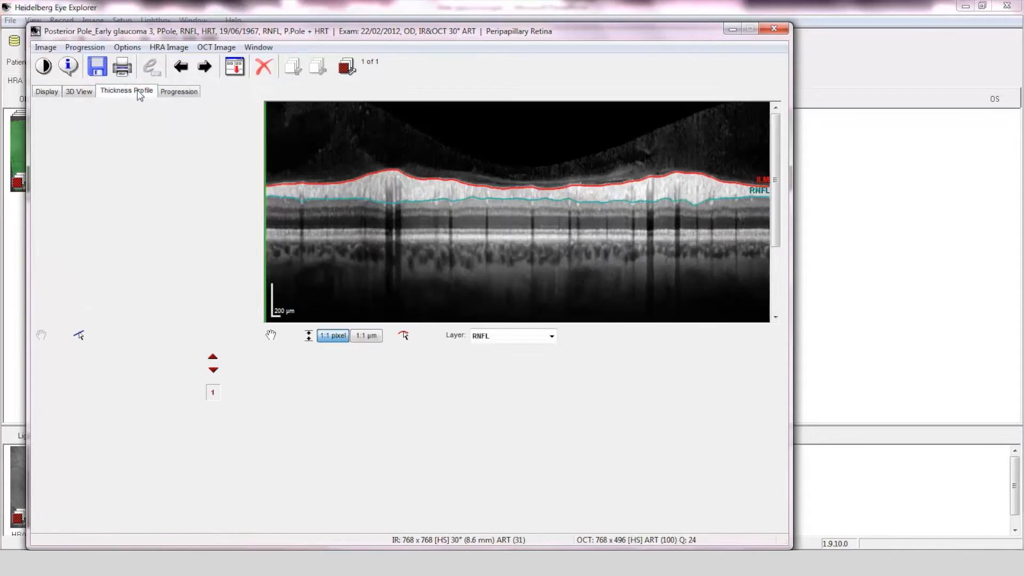
Review the OD peripapillary RNFLT classification reading Within Normal Limits
click(125, 90)
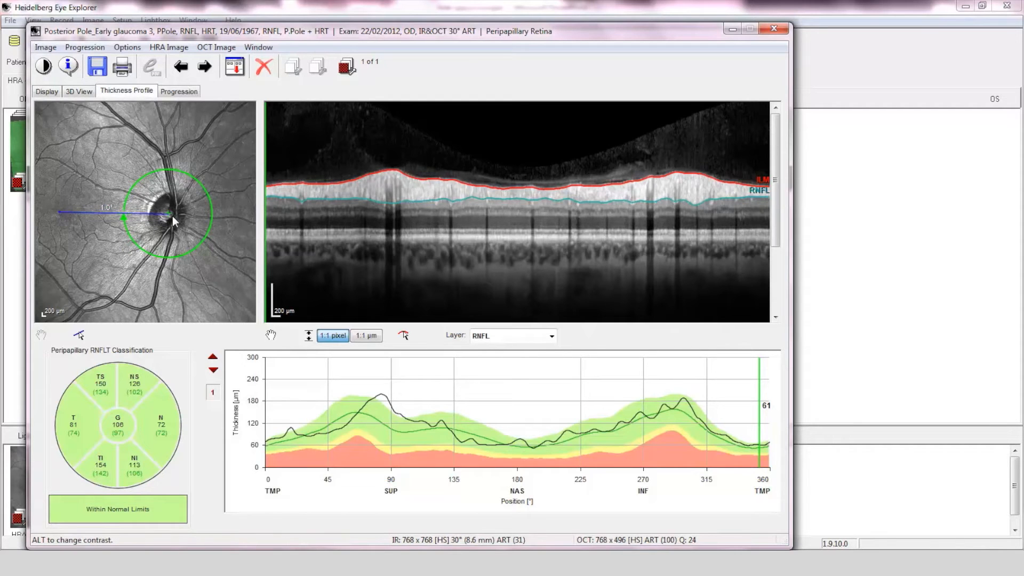
mouse_move(330, 186)
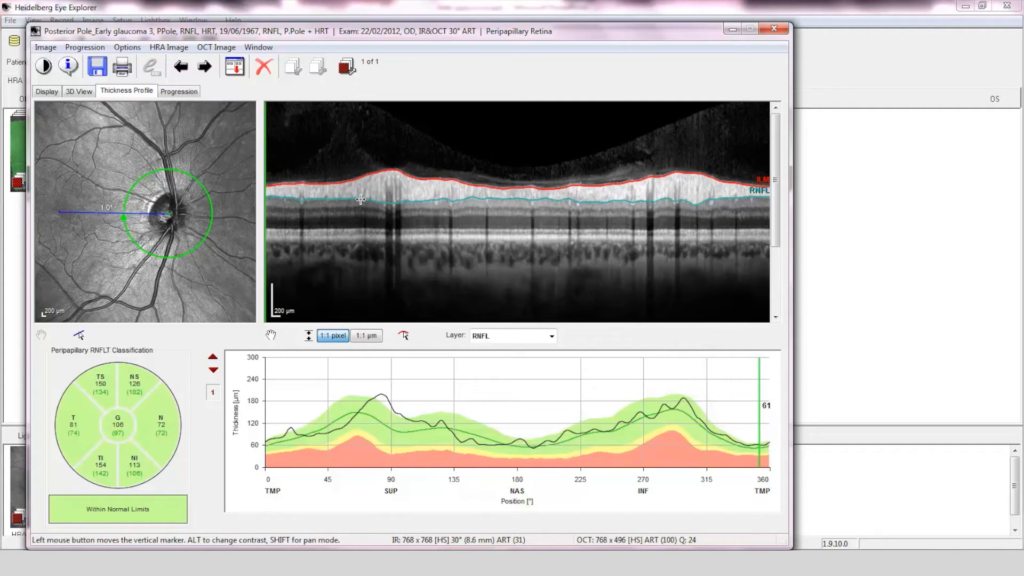
mouse_move(51, 426)
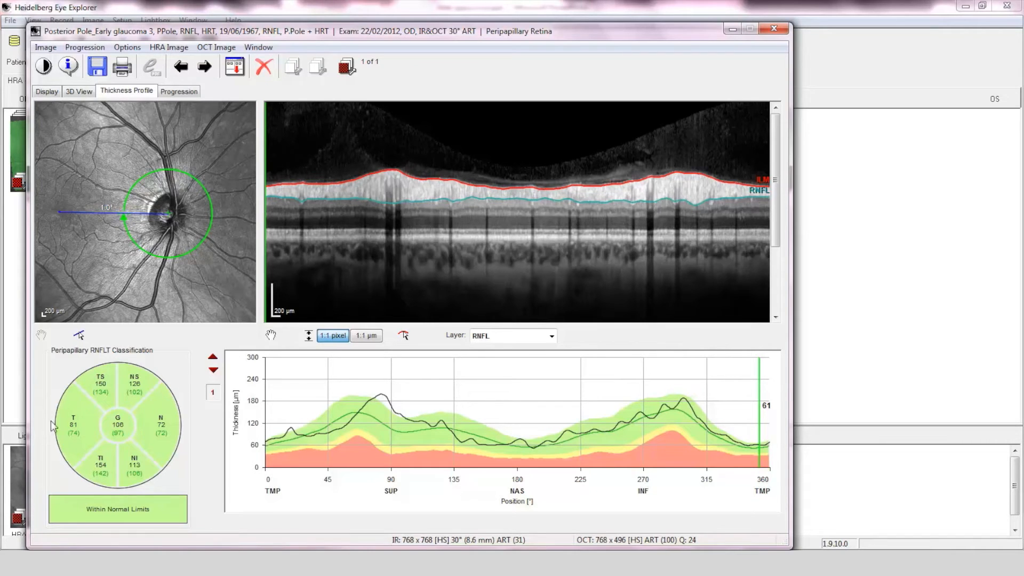
mouse_move(90, 427)
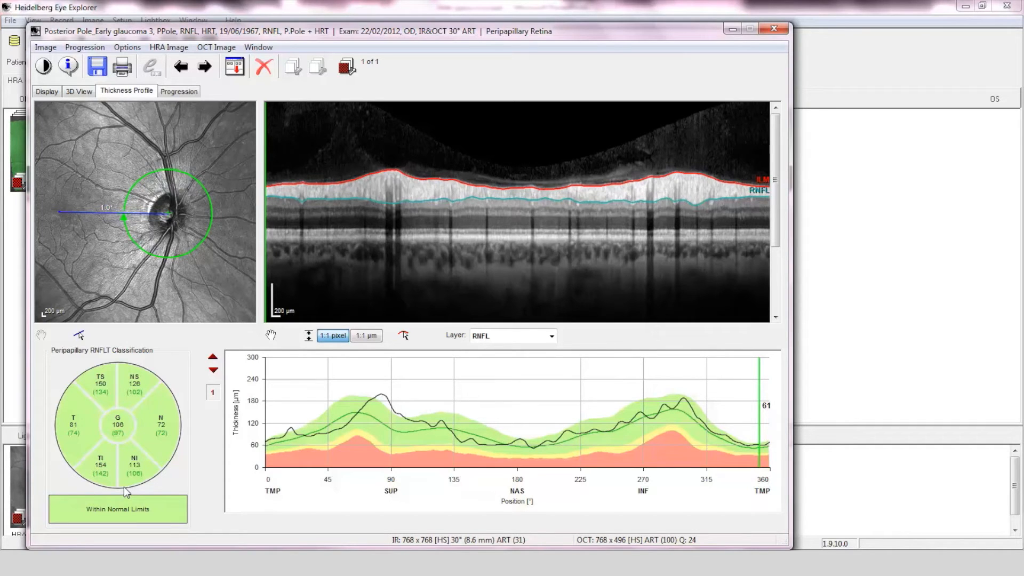
mouse_move(320, 436)
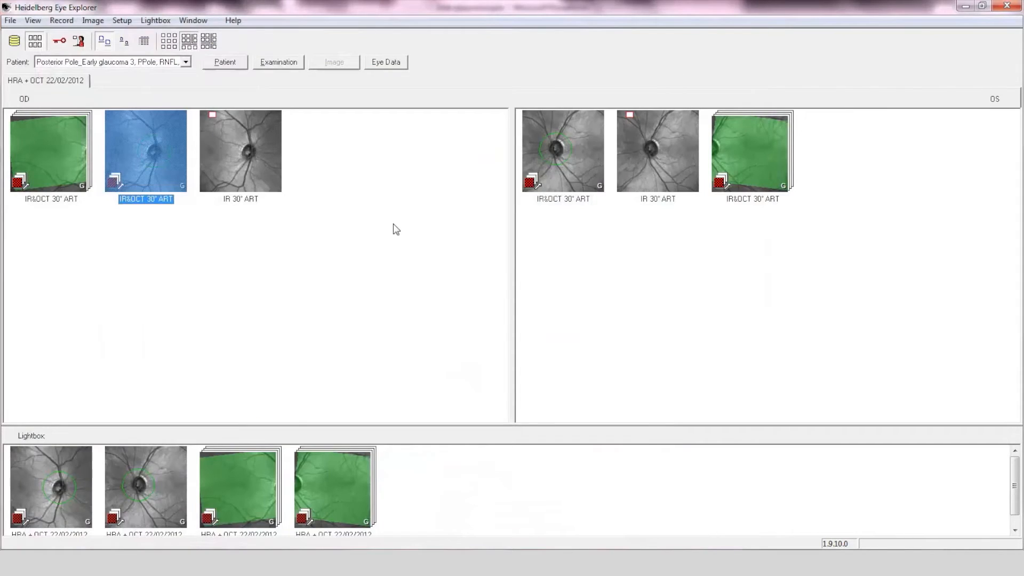
double_click(145, 152)
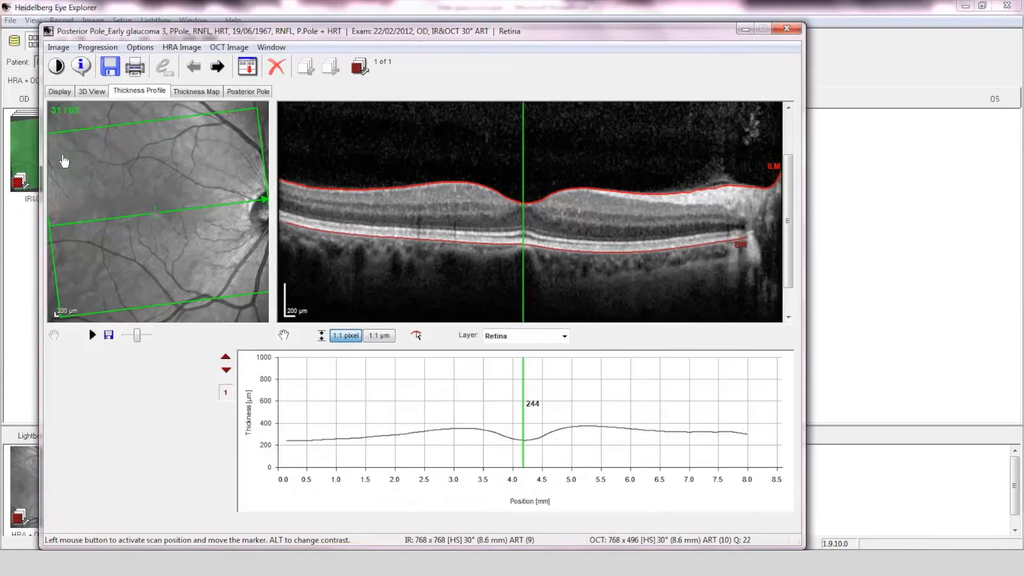
mouse_move(417, 207)
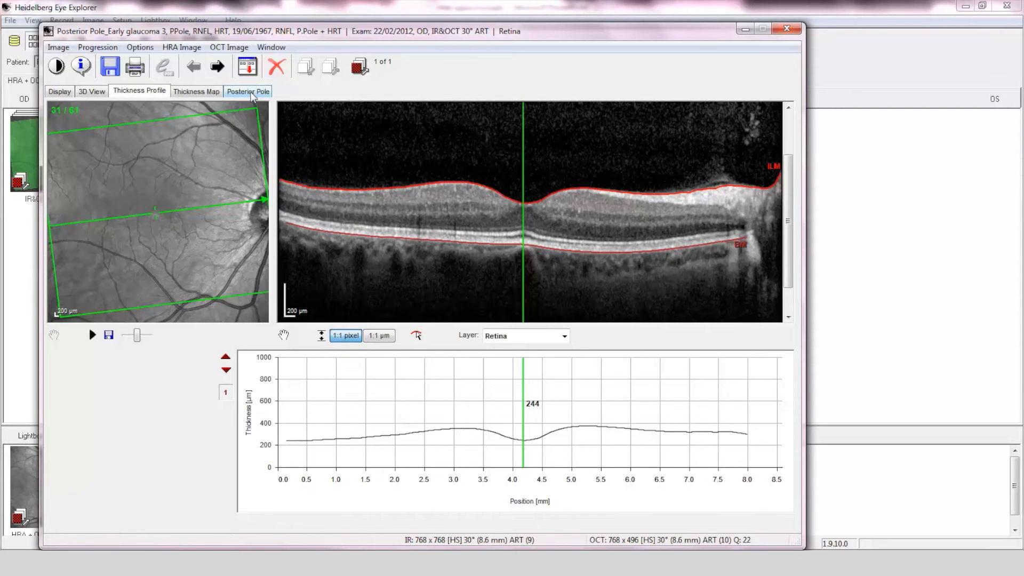
click(247, 91)
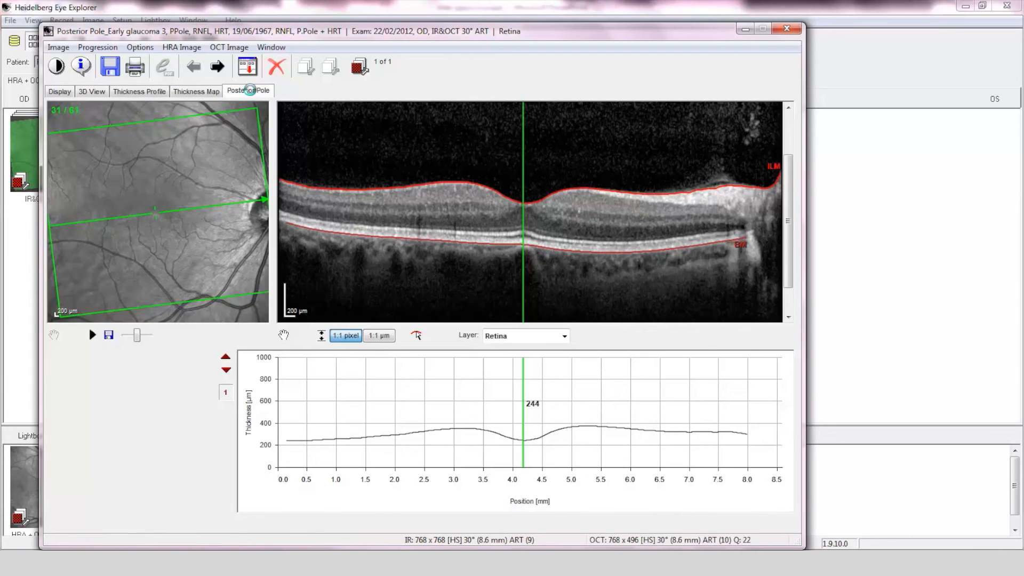
Show the OD Posterior Pole 8x8 thickness grid with hemisphere asymmetry maps
click(248, 89)
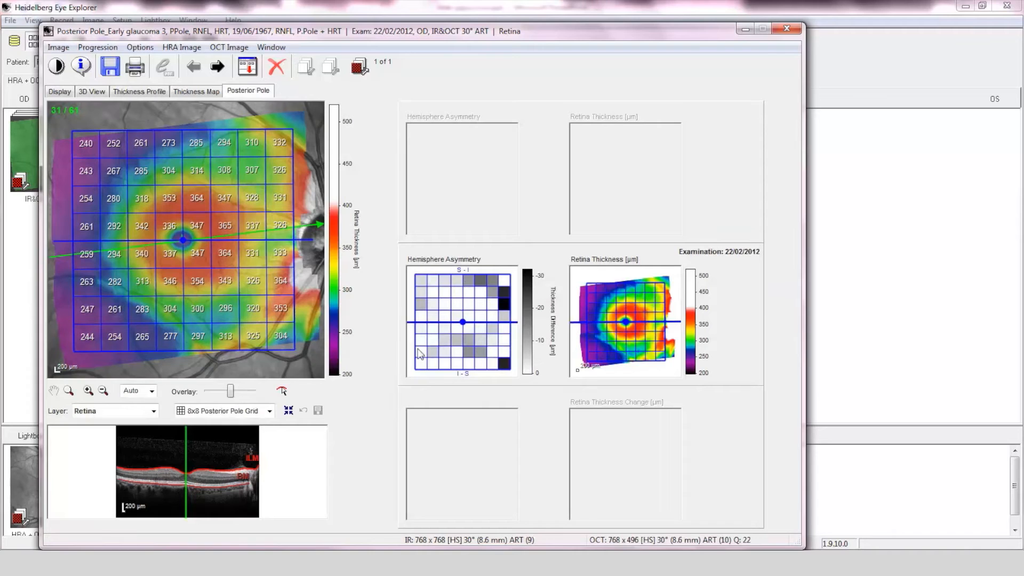
mouse_move(495, 308)
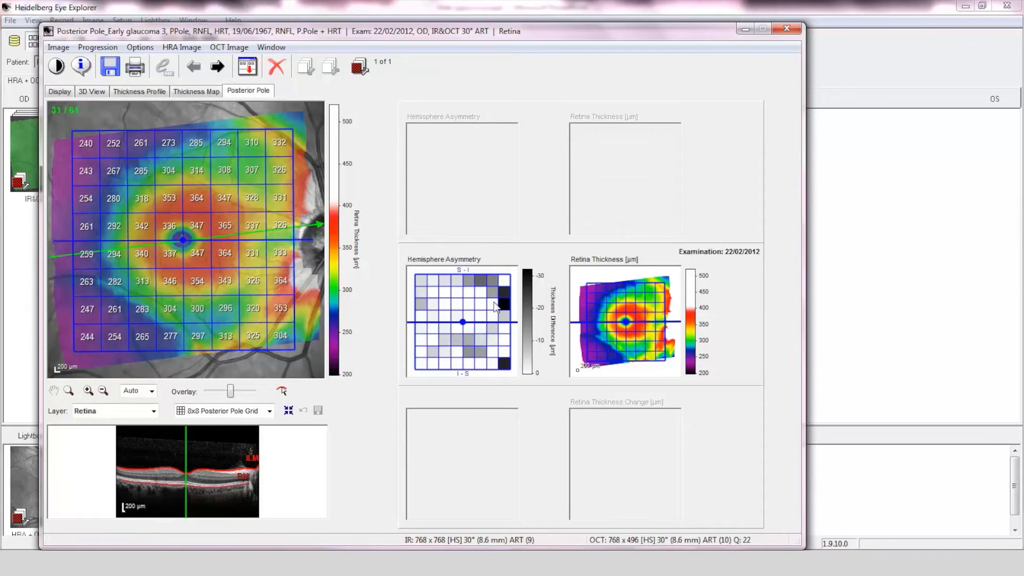
mouse_move(778, 56)
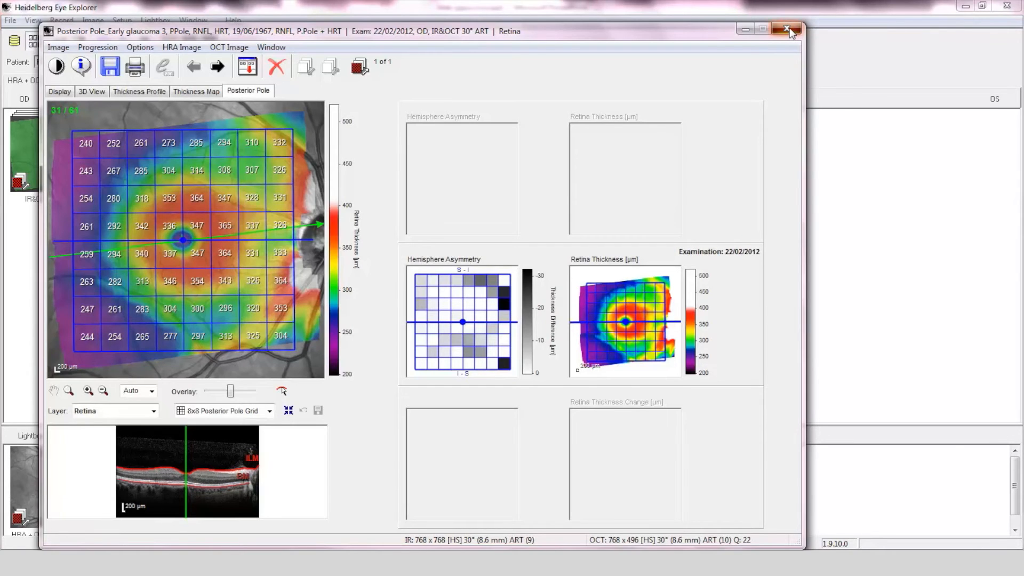
Close the OD posterior pole exam and zoom the OS IR 30° ART image to 150% on the disc
click(785, 30)
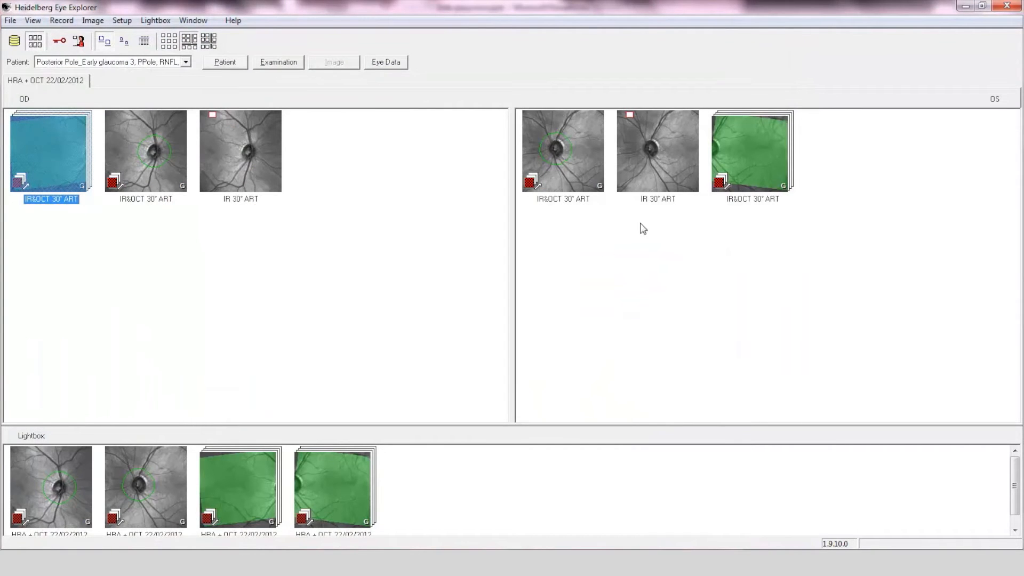
mouse_move(672, 170)
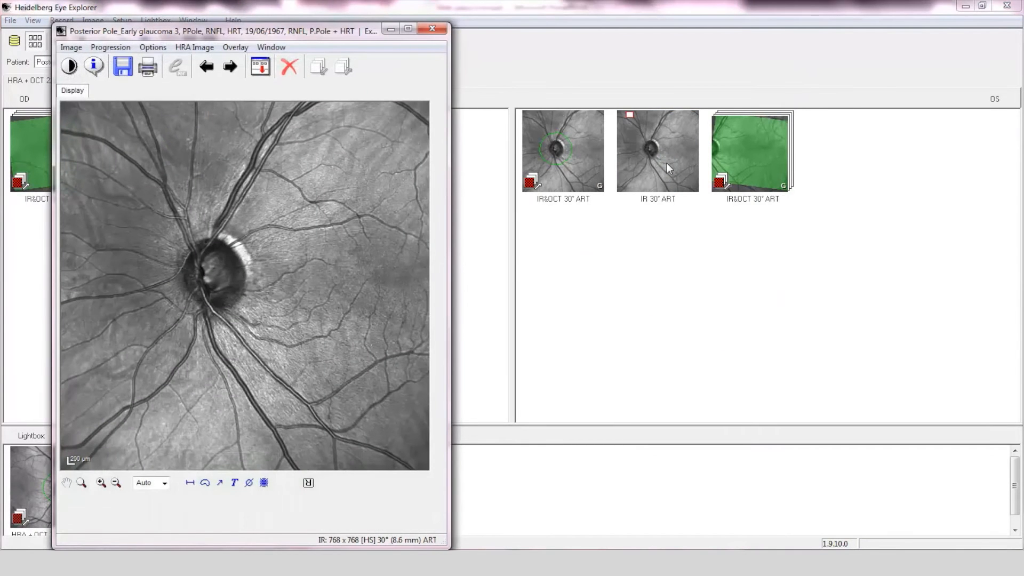
click(100, 484)
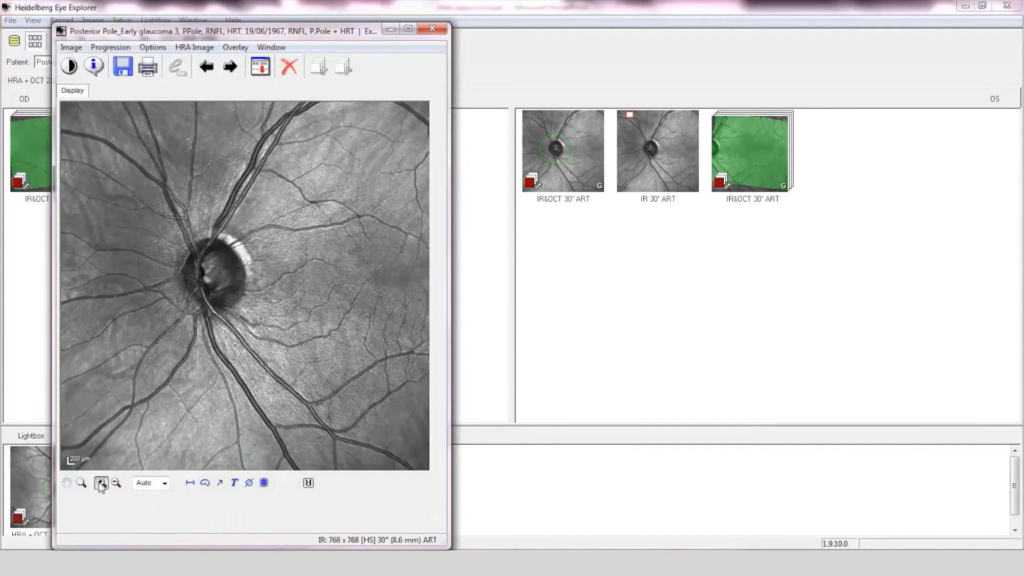
click(98, 484)
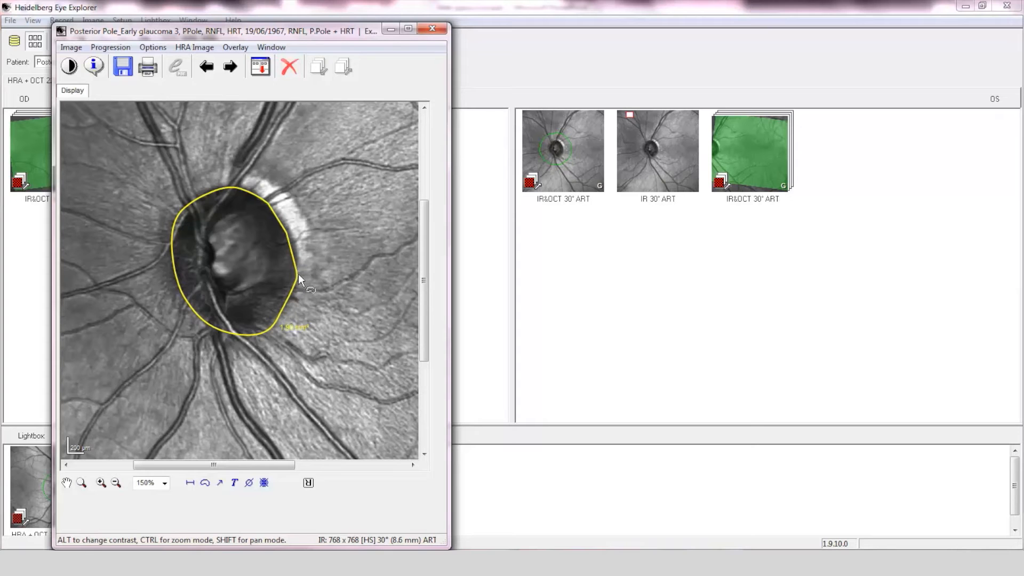
Remove the OS disc outline and mark the superior disc rim with a yellow arrow
right_click(299, 280)
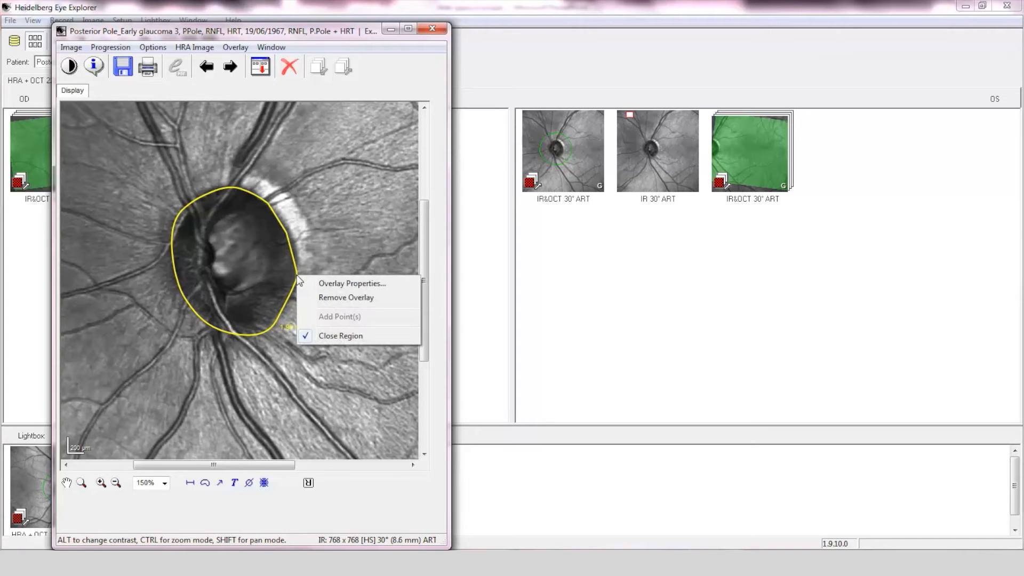
click(345, 298)
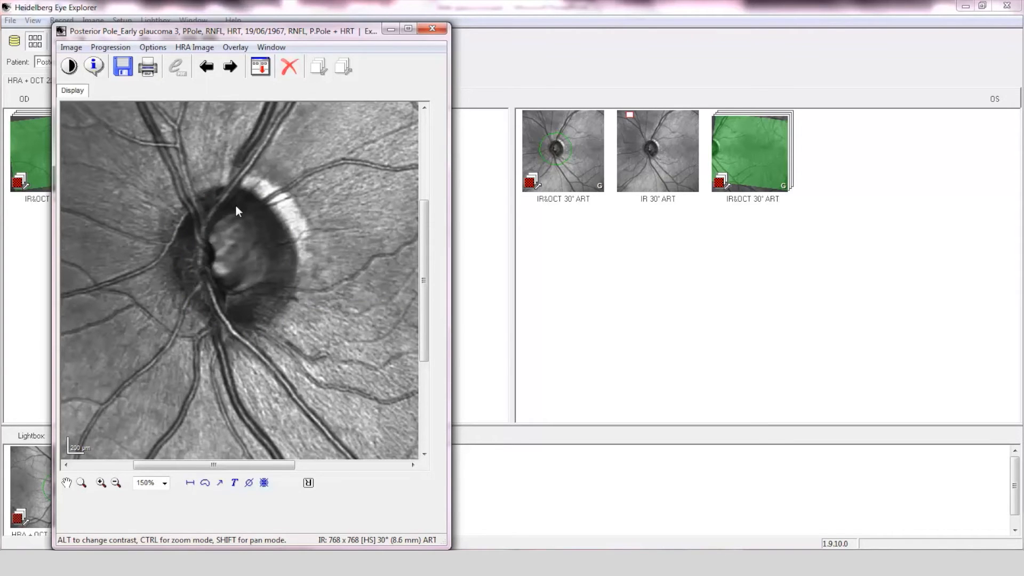
mouse_move(237, 291)
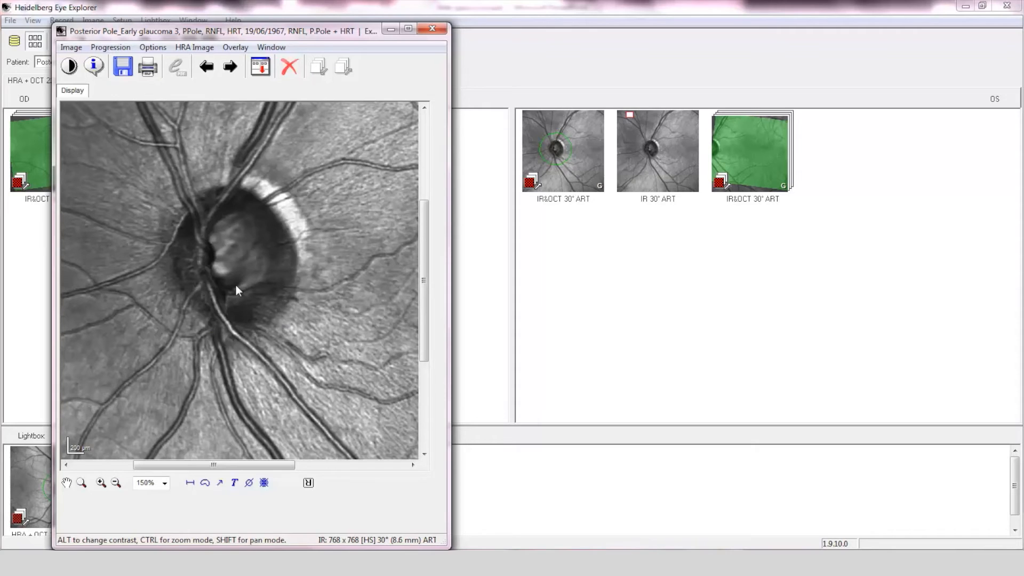
mouse_move(239, 206)
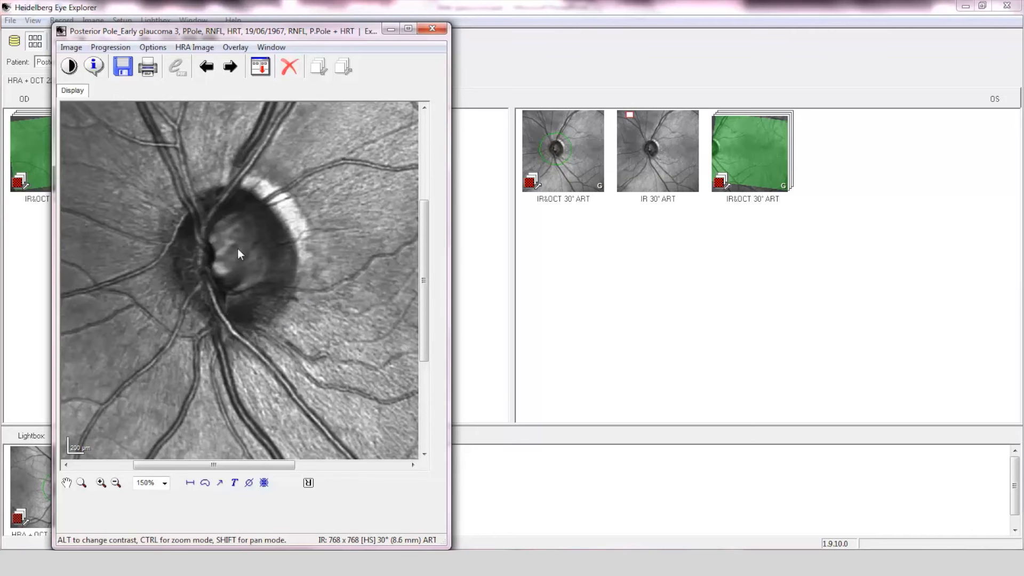
mouse_move(259, 223)
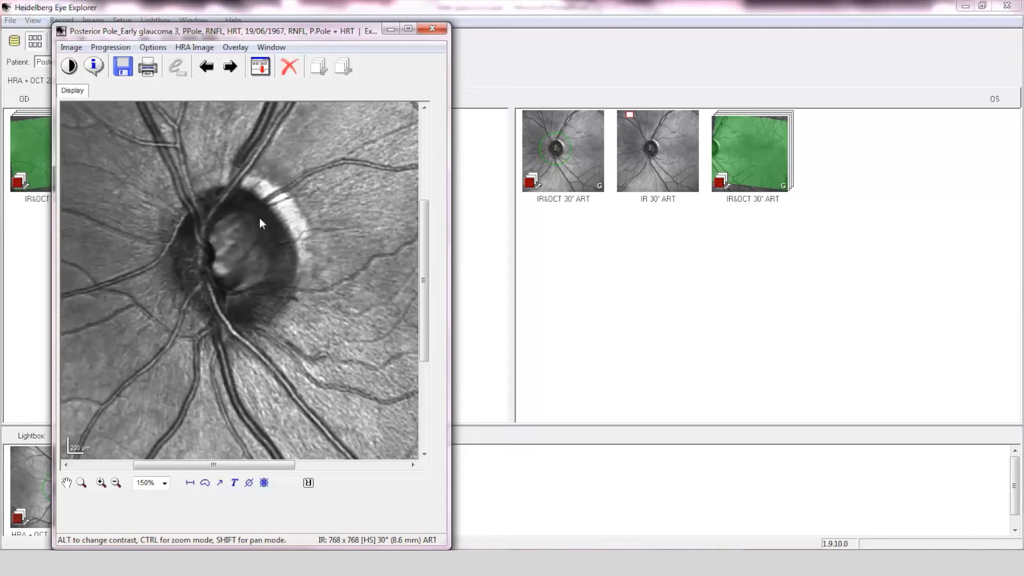
mouse_move(409, 325)
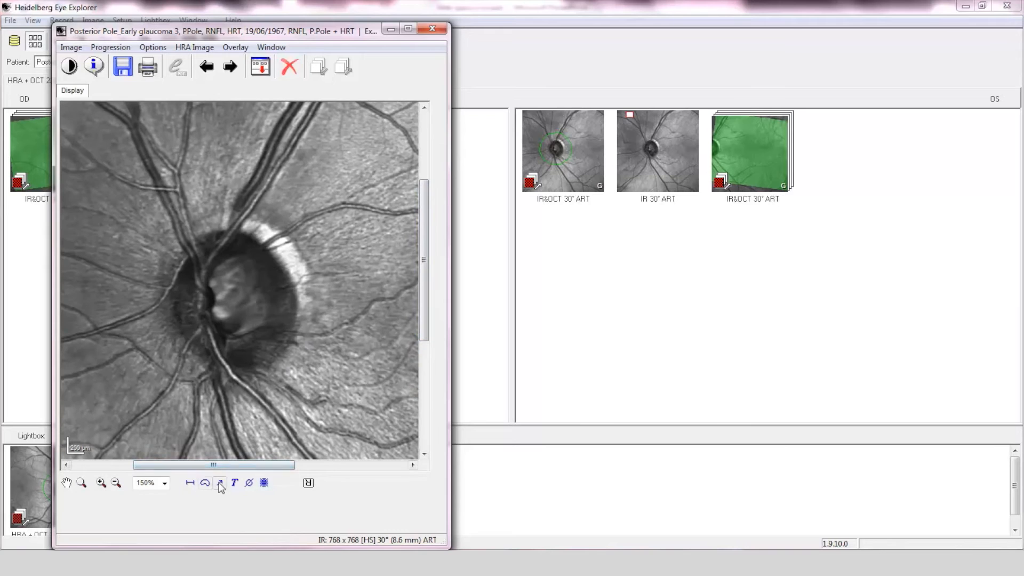
drag(221, 139, 273, 176)
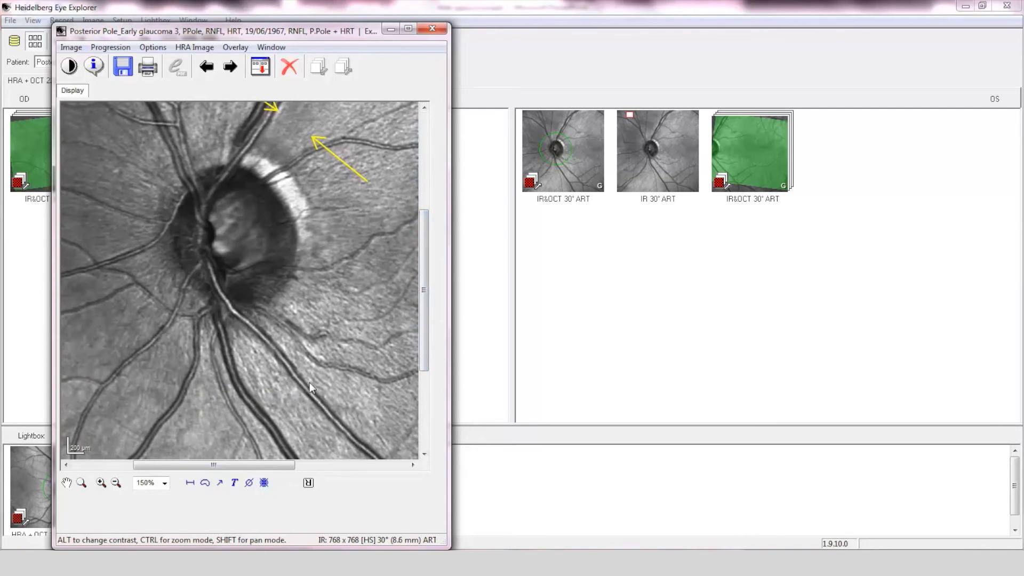
mouse_move(470, 60)
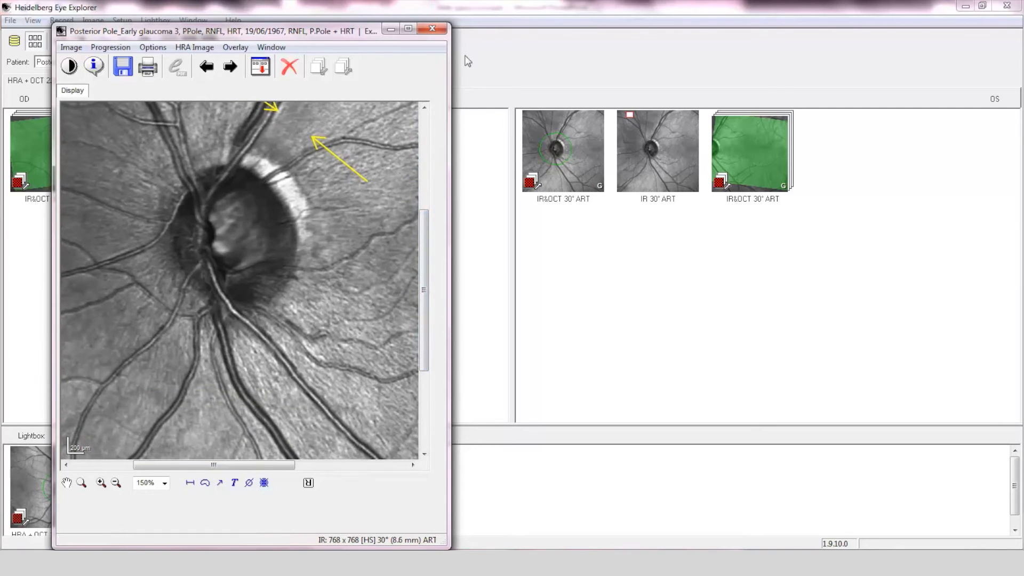
click(431, 27)
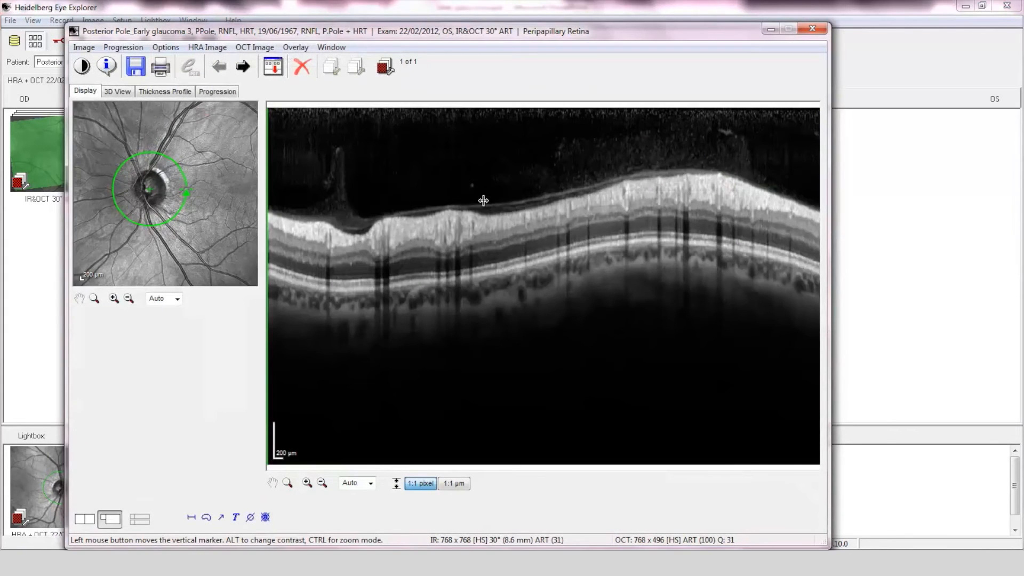
mouse_move(508, 215)
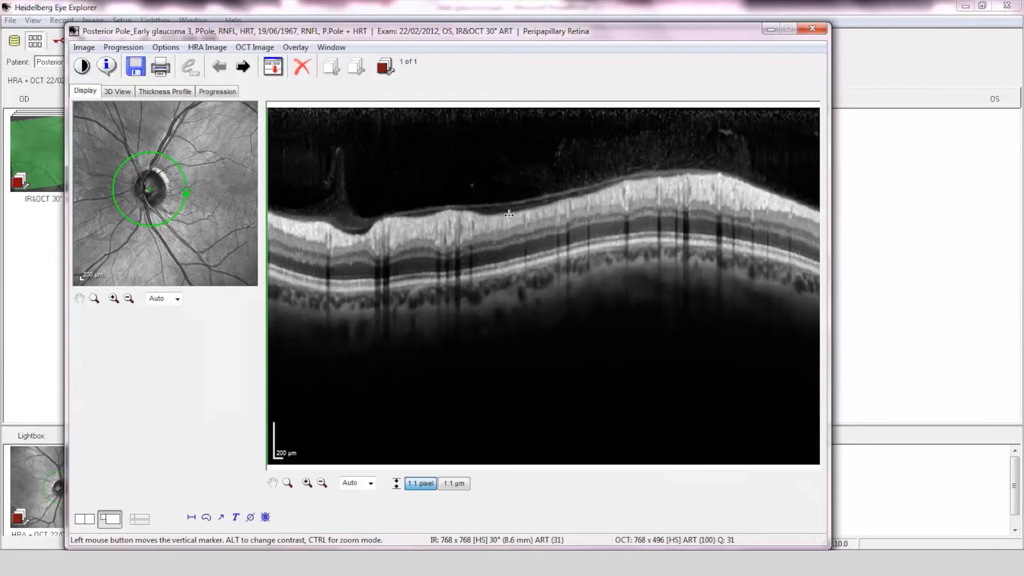
mouse_move(111, 181)
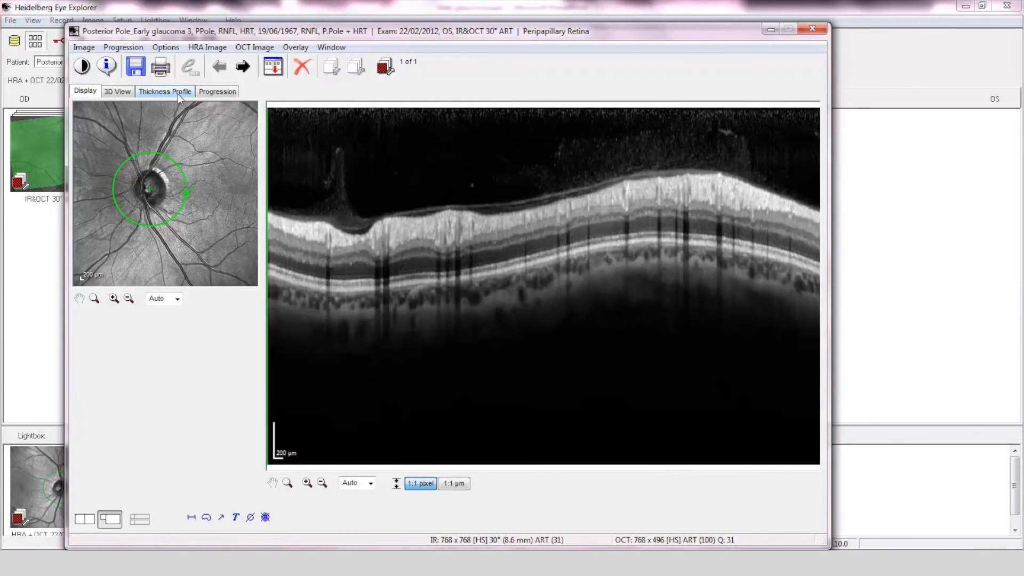
Show the OS RNFL thickness profile with the marker at the superotemporal dip reading 29
click(164, 92)
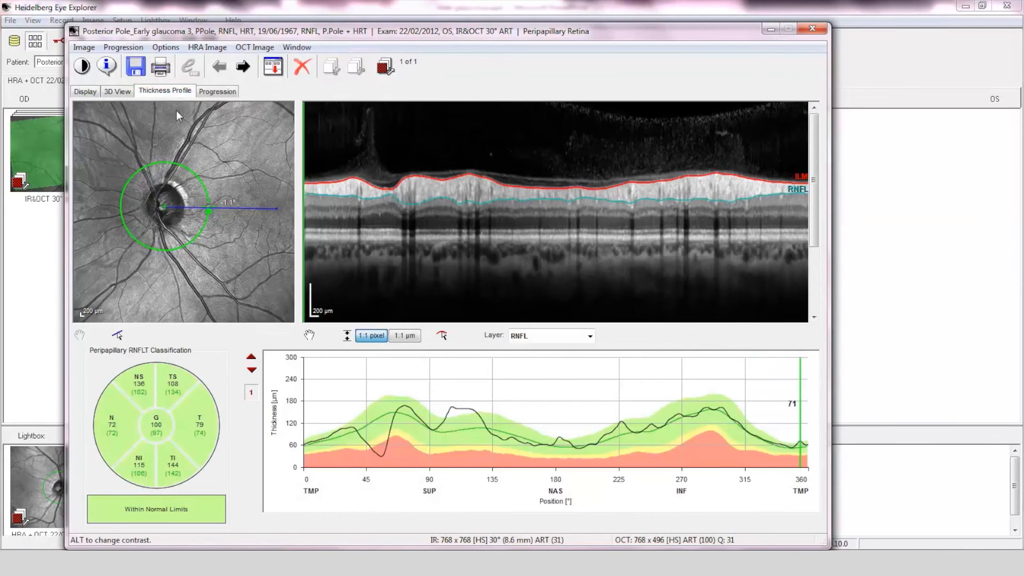
mouse_move(171, 149)
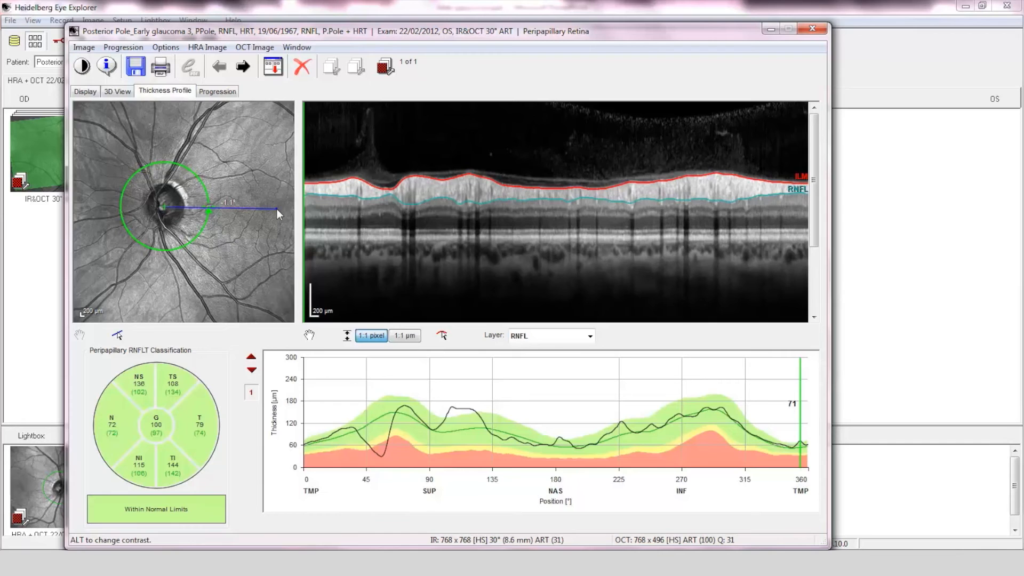
mouse_move(228, 217)
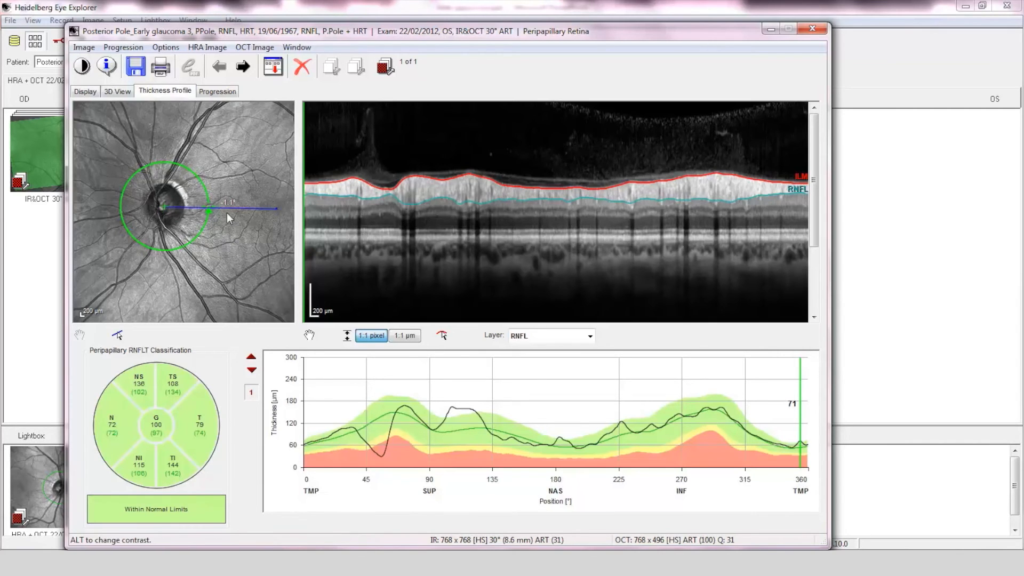
mouse_move(644, 181)
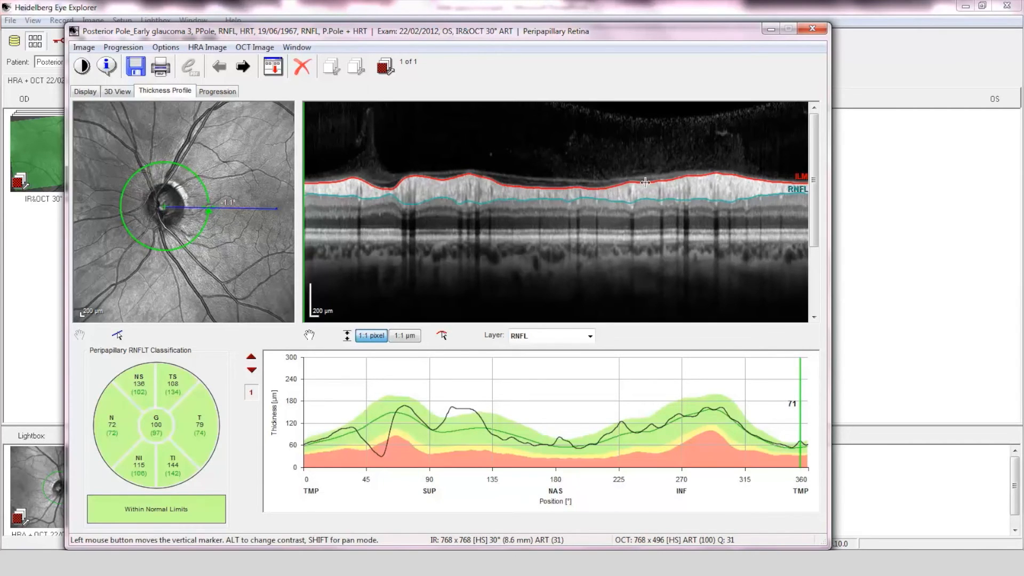
mouse_move(497, 206)
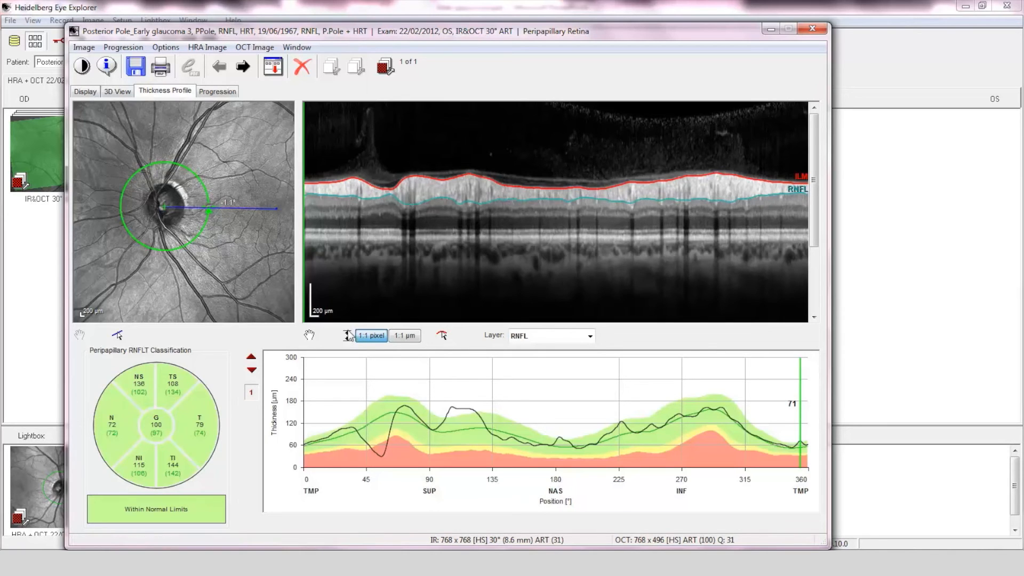
mouse_move(123, 374)
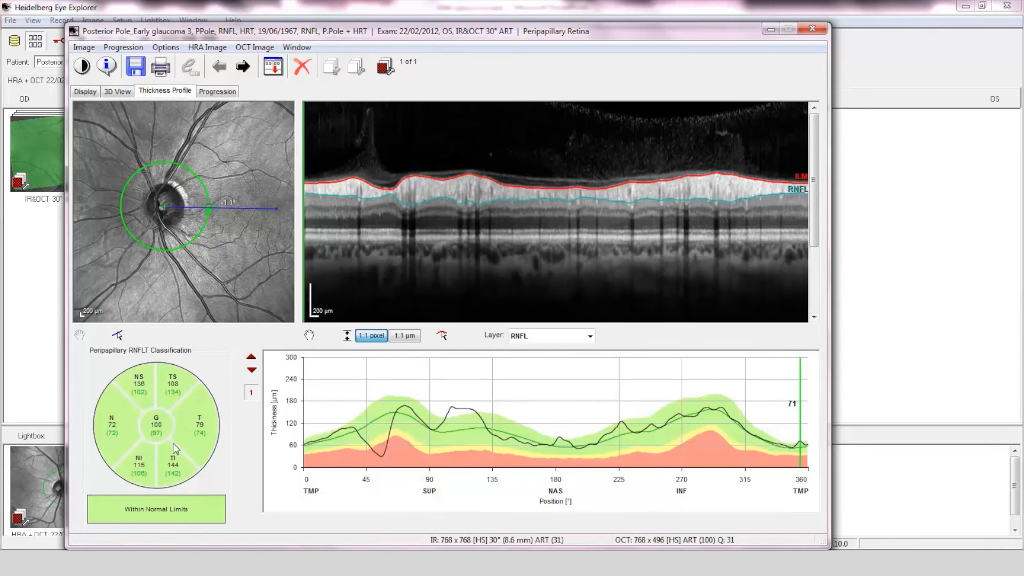
mouse_move(185, 393)
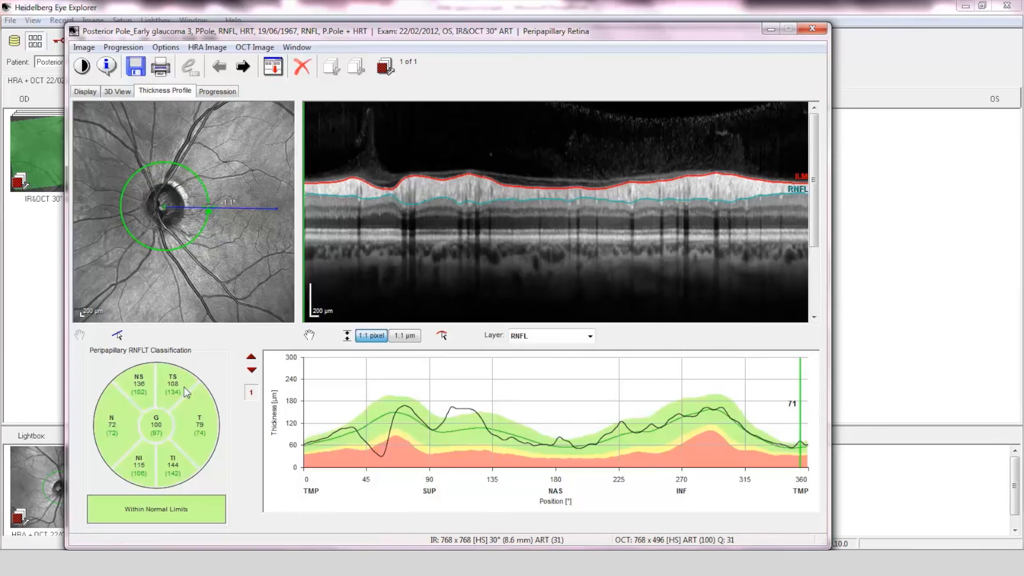
mouse_move(320, 301)
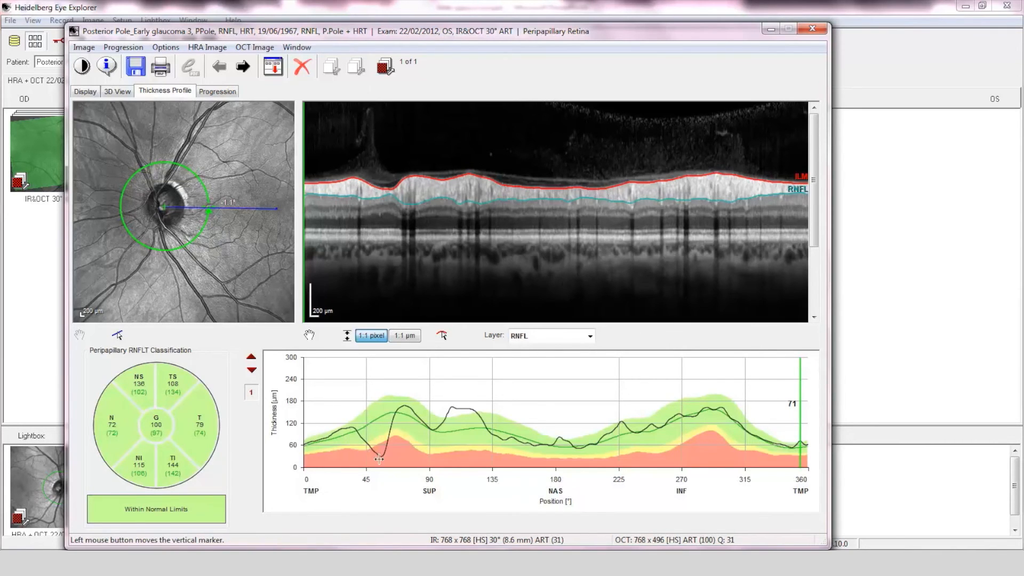
mouse_move(382, 474)
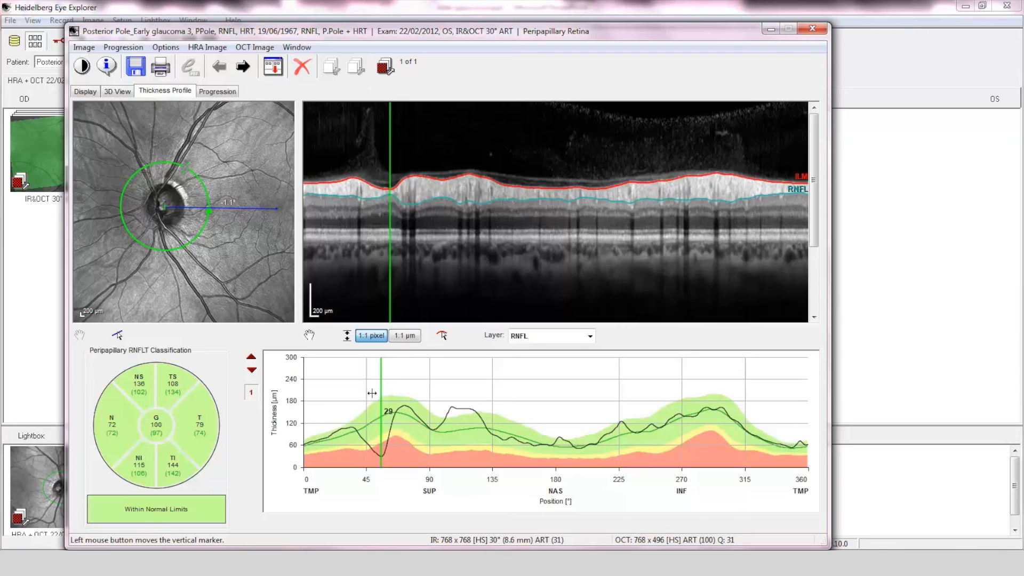
mouse_move(809, 30)
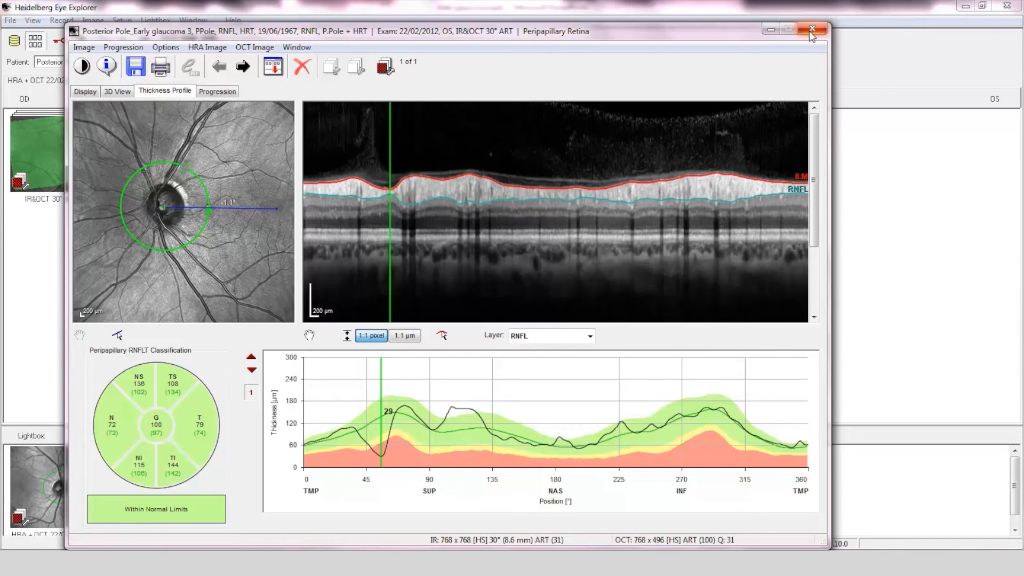
Close the OS peripapillary exam and show the OS Posterior Pole grid with hemisphere asymmetry
click(809, 28)
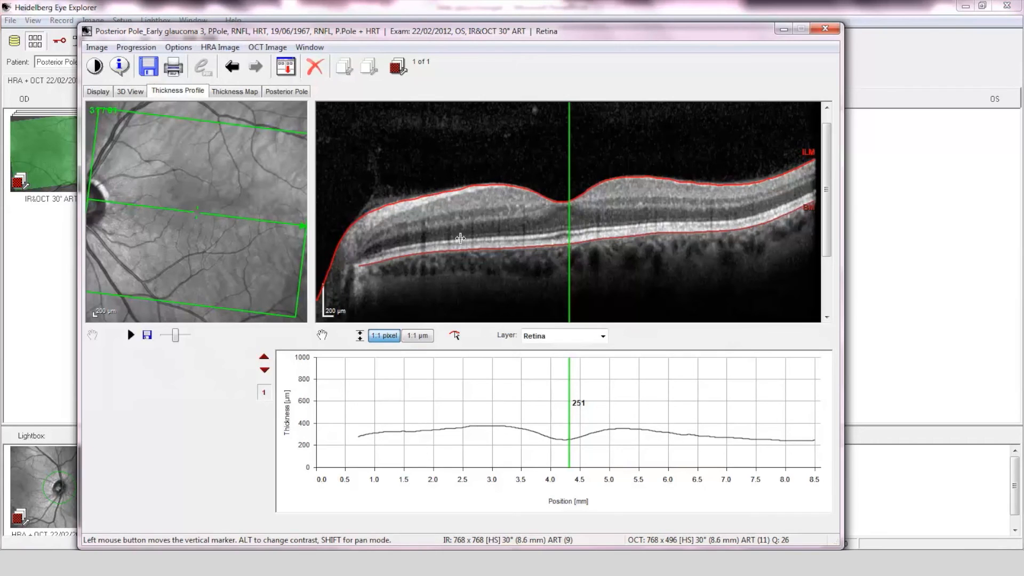
click(287, 92)
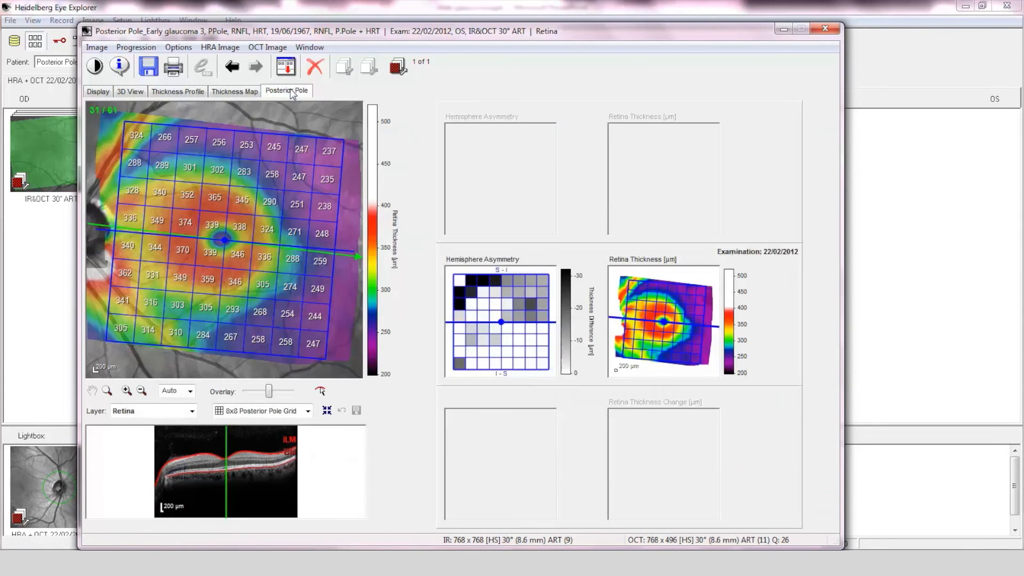
mouse_move(488, 286)
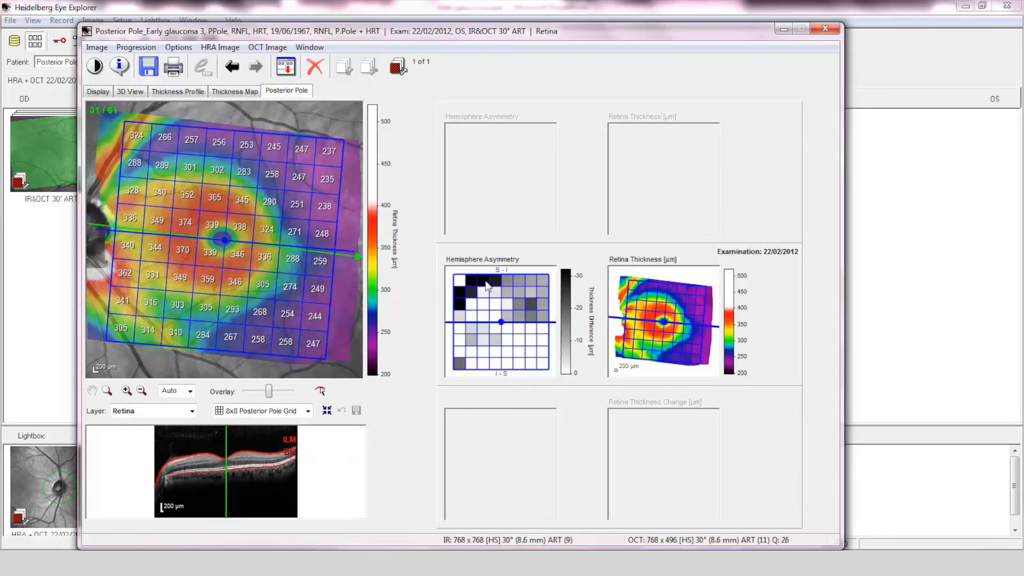
mouse_move(529, 310)
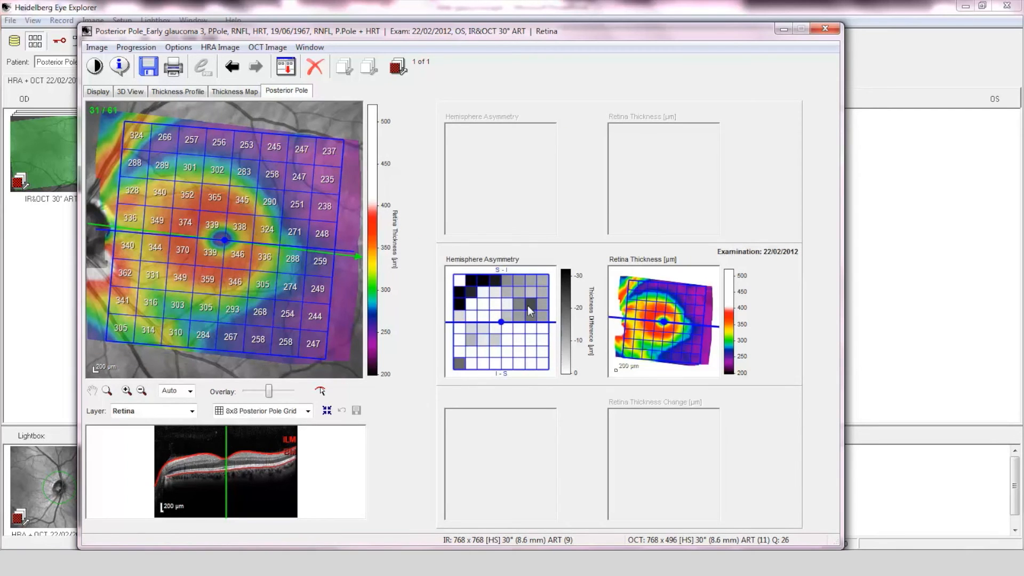
mouse_move(455, 315)
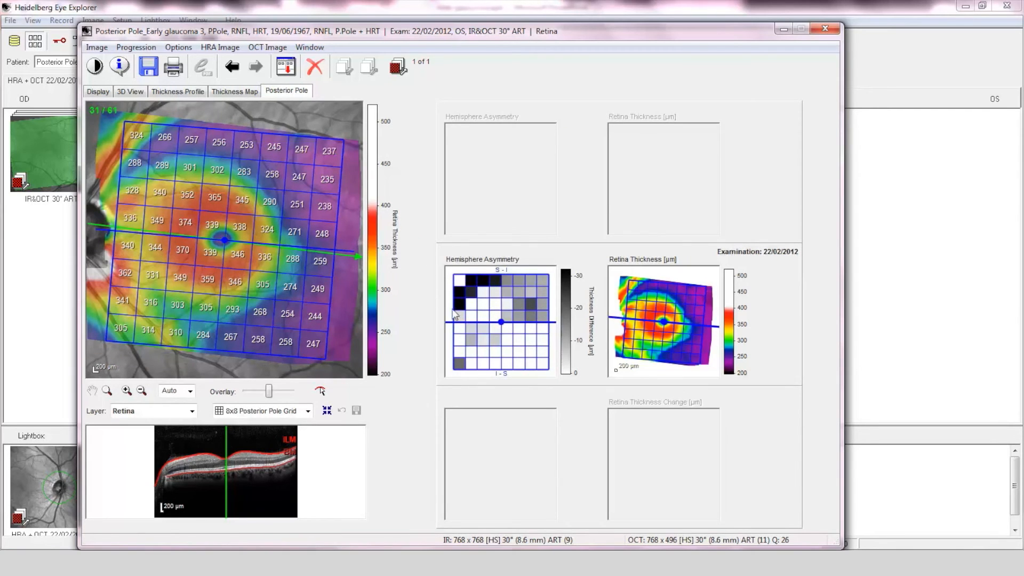
mouse_move(554, 400)
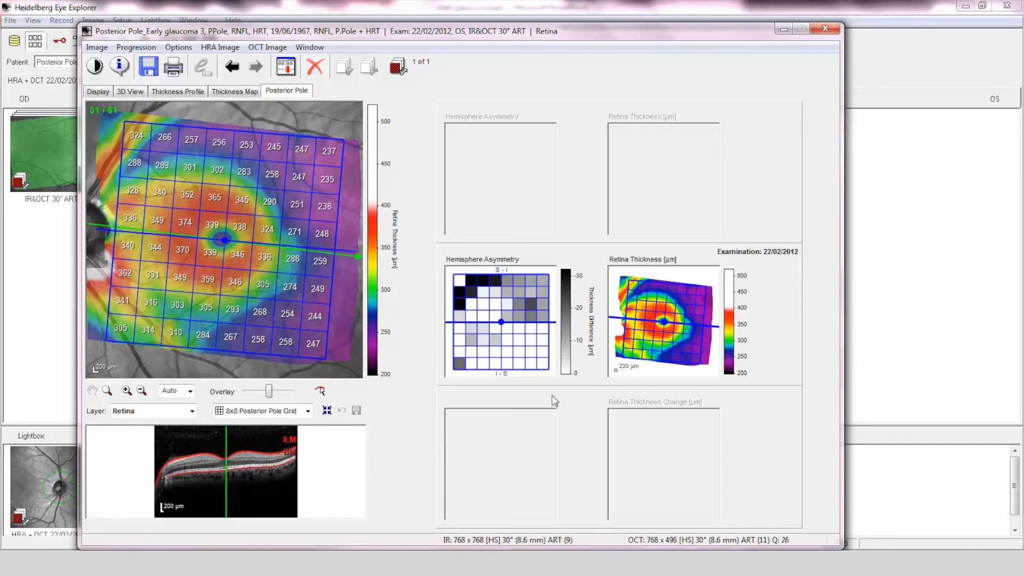
mouse_move(365, 168)
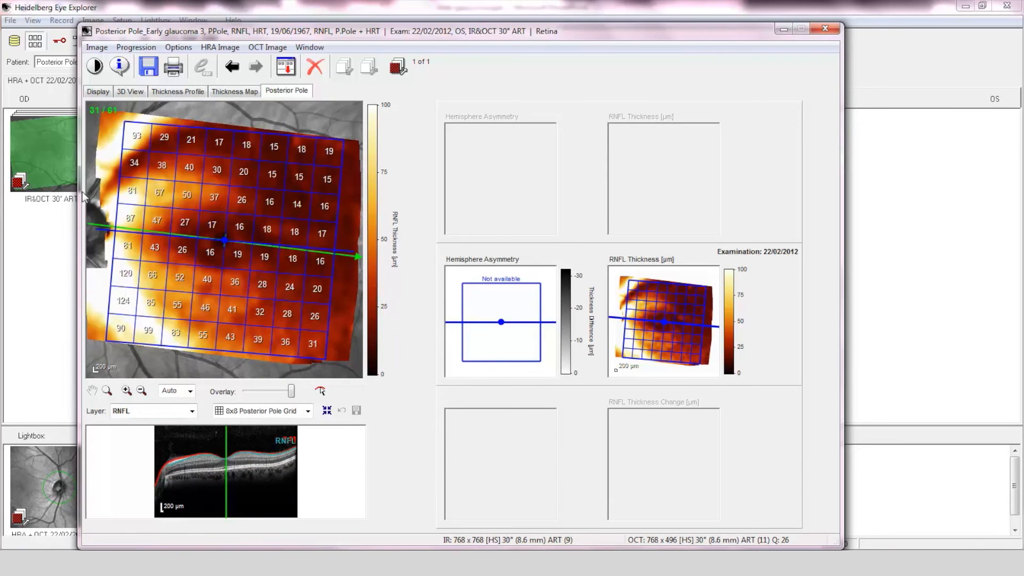
mouse_move(848, 15)
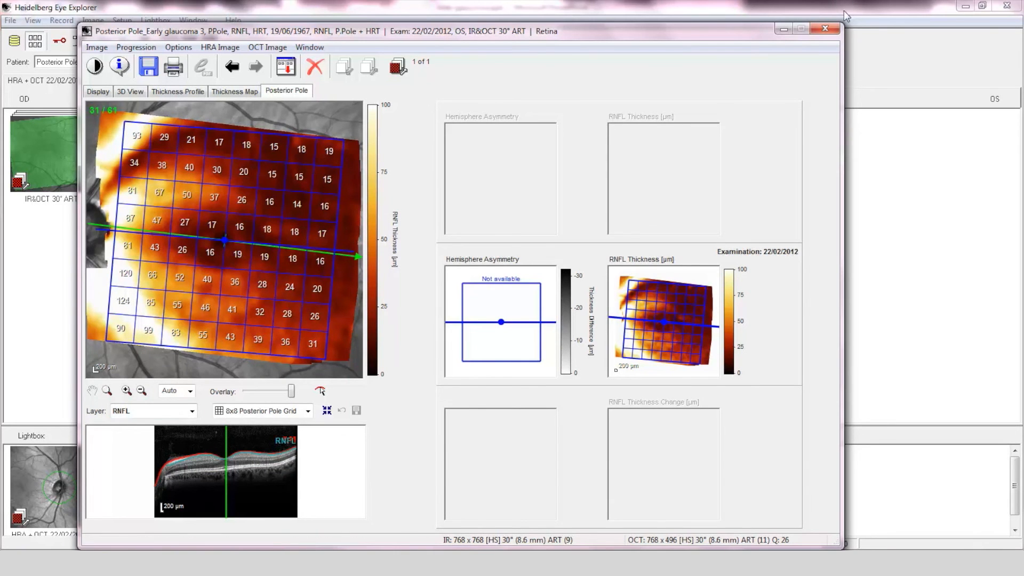
Close the left eye's posterior pole exam to return to the examination overview
click(822, 30)
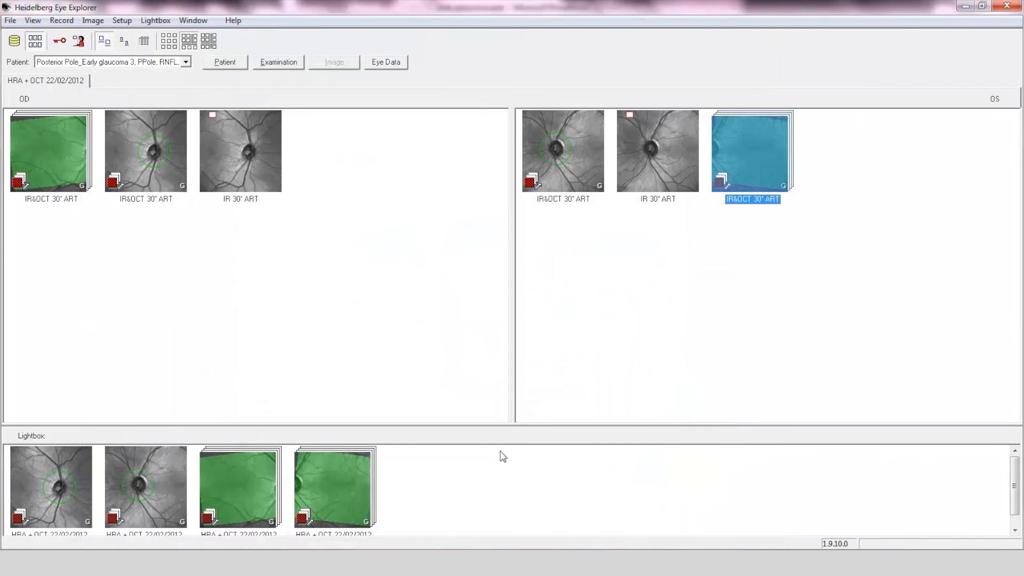
mouse_move(184, 448)
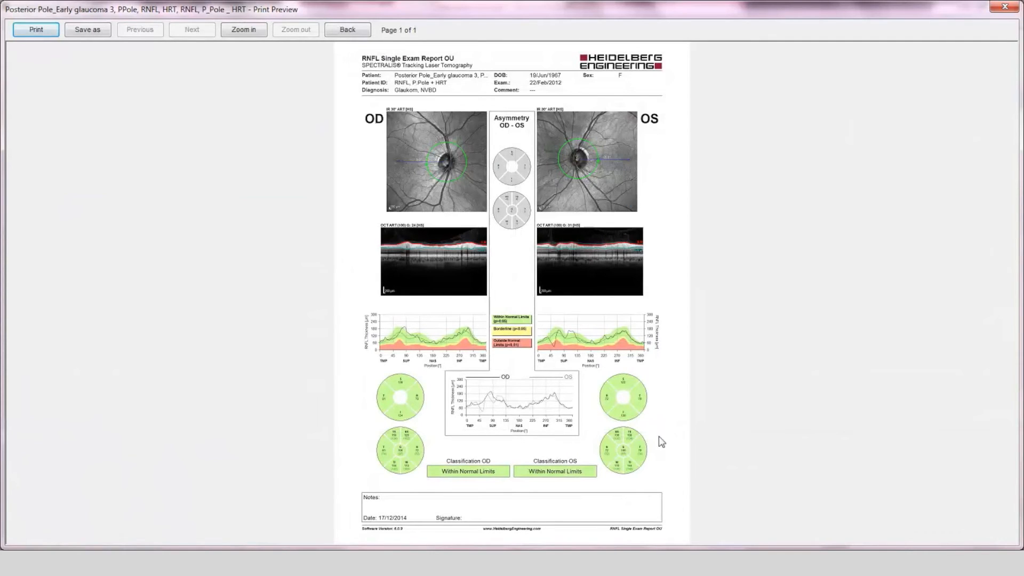
Zoom in twice on the RNFL OU report preview and scroll down through both eyes' scans and profiles
click(243, 30)
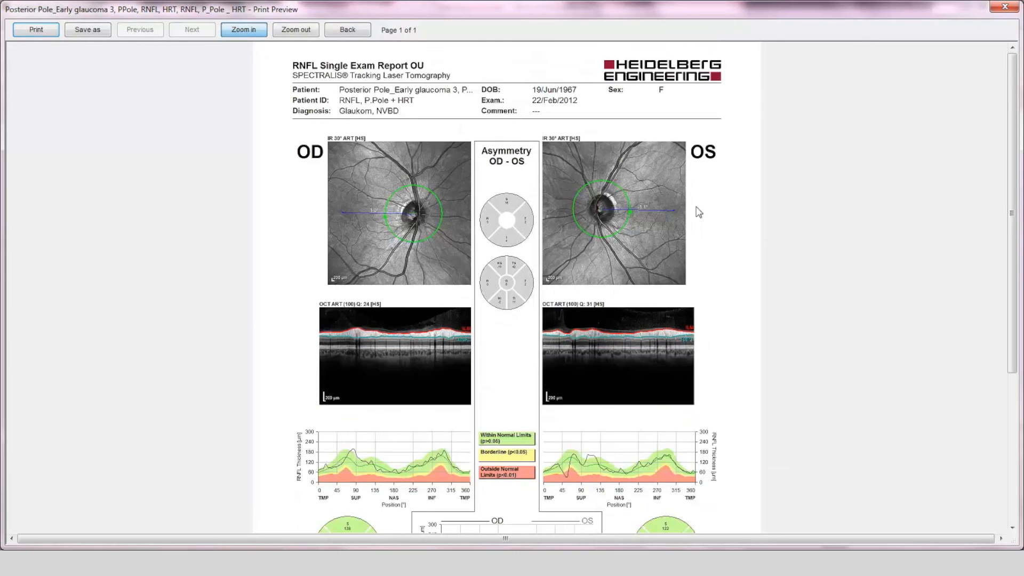
click(243, 30)
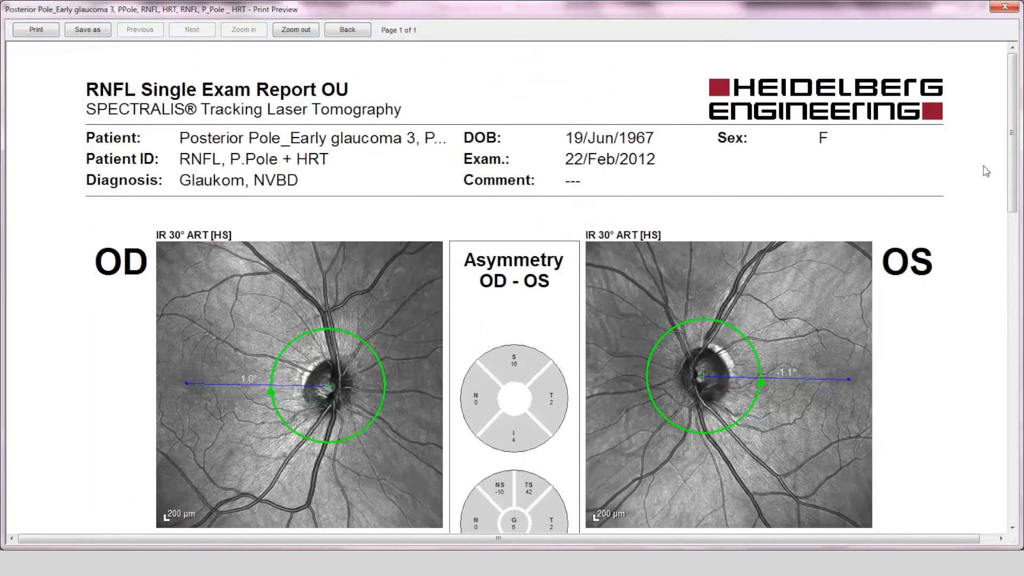
scroll(down, 3)
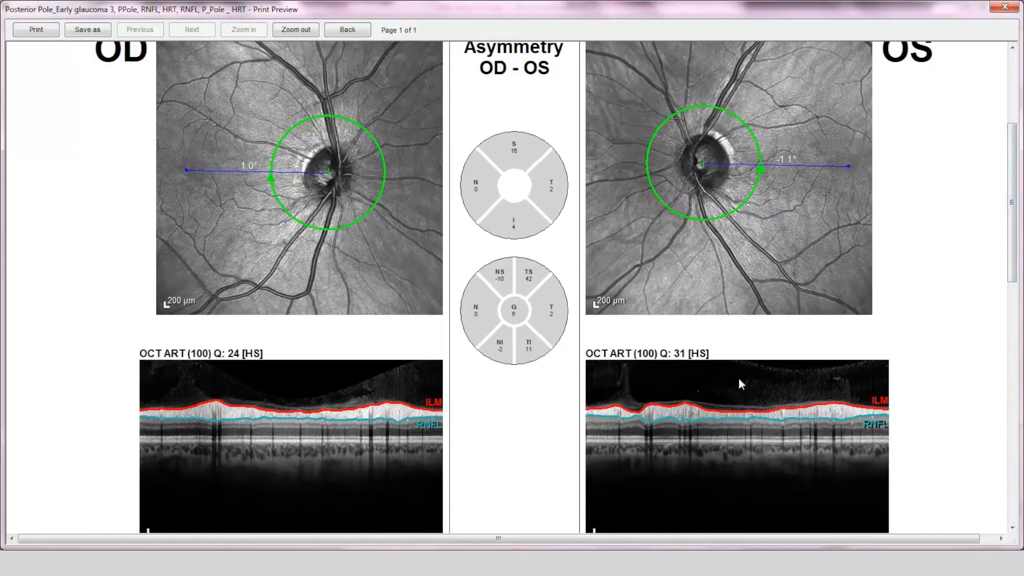
scroll(down, 3)
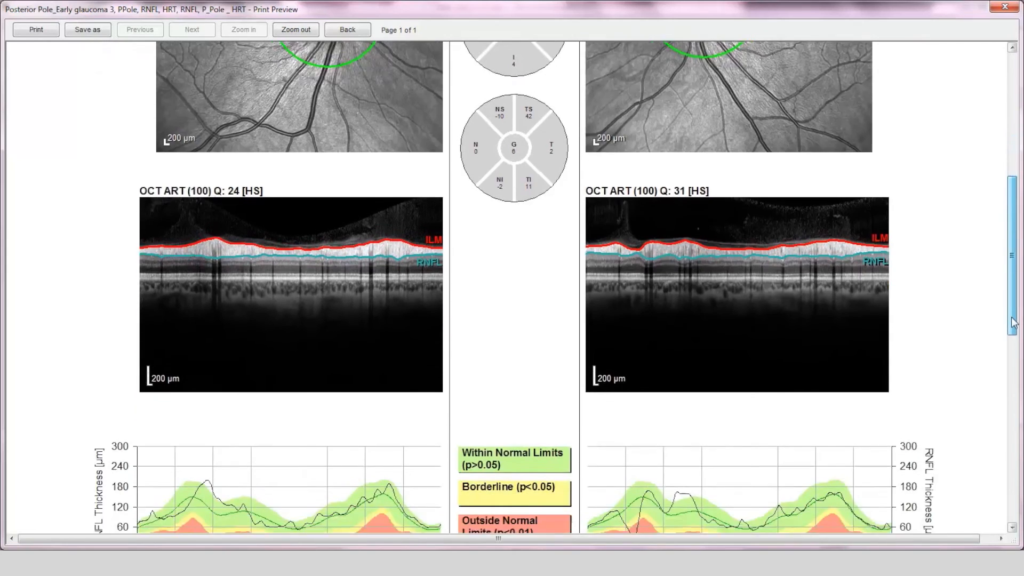
scroll(down, 3)
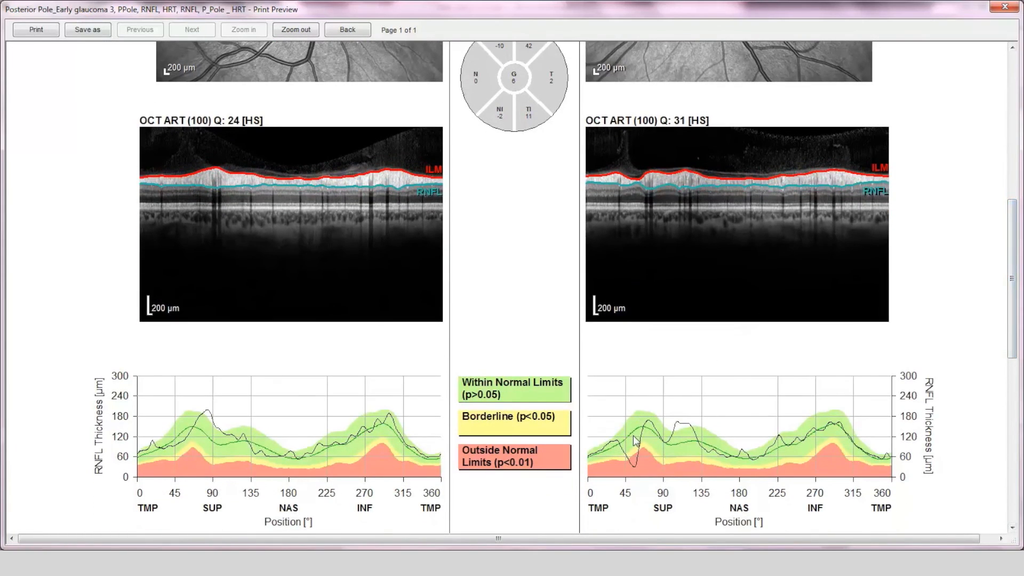
mouse_move(187, 516)
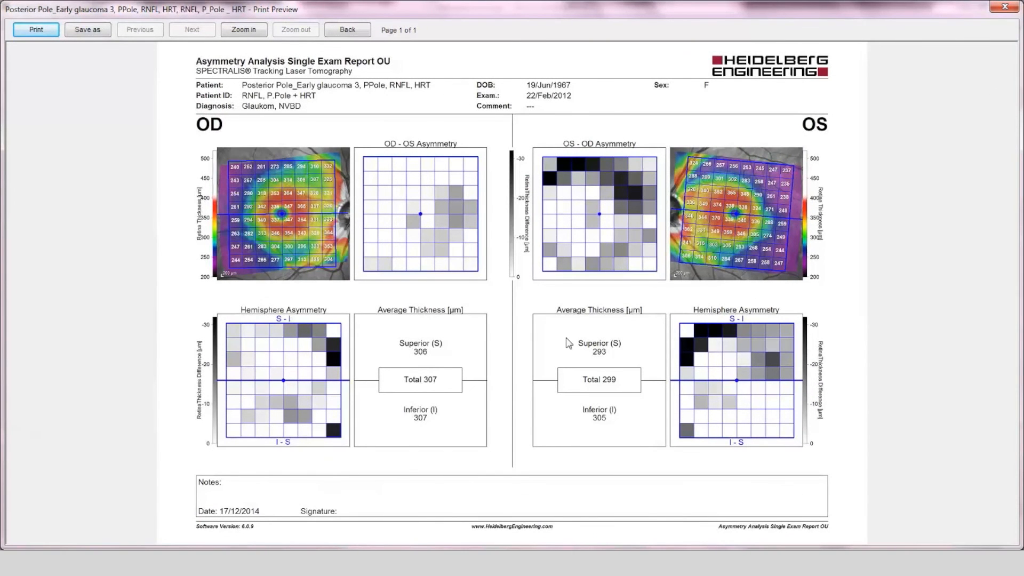
mouse_move(558, 299)
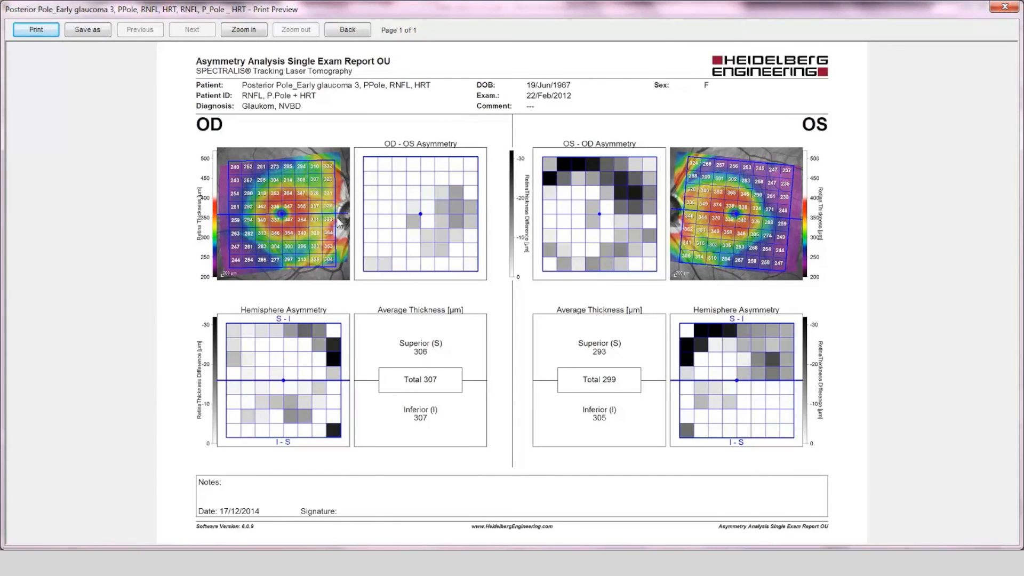
mouse_move(428, 149)
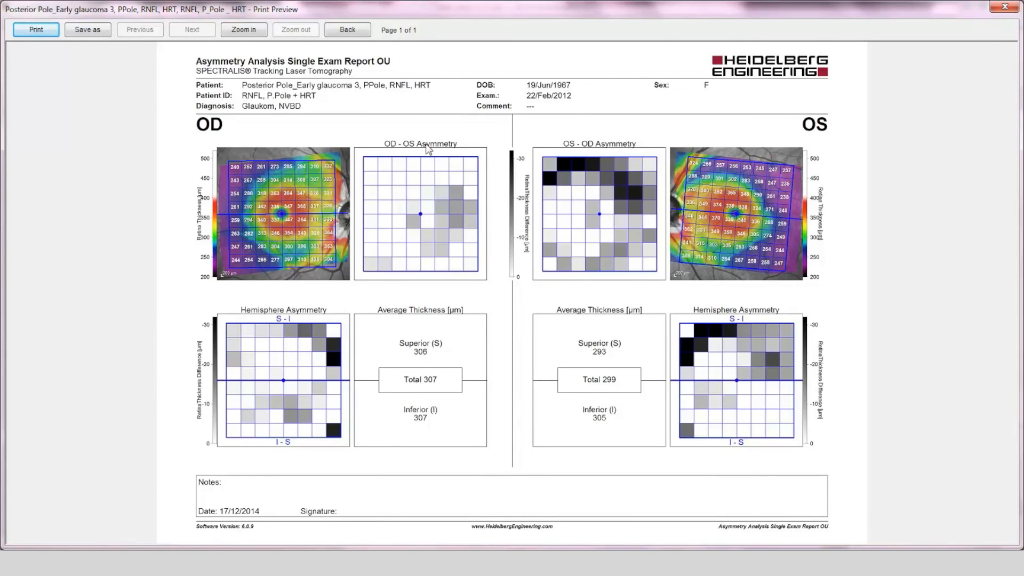
mouse_move(450, 132)
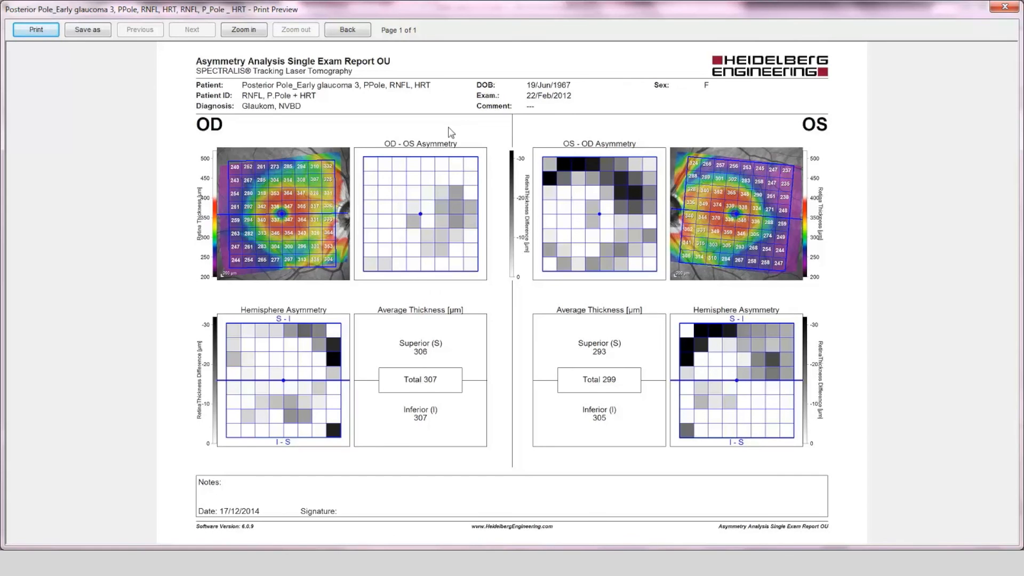